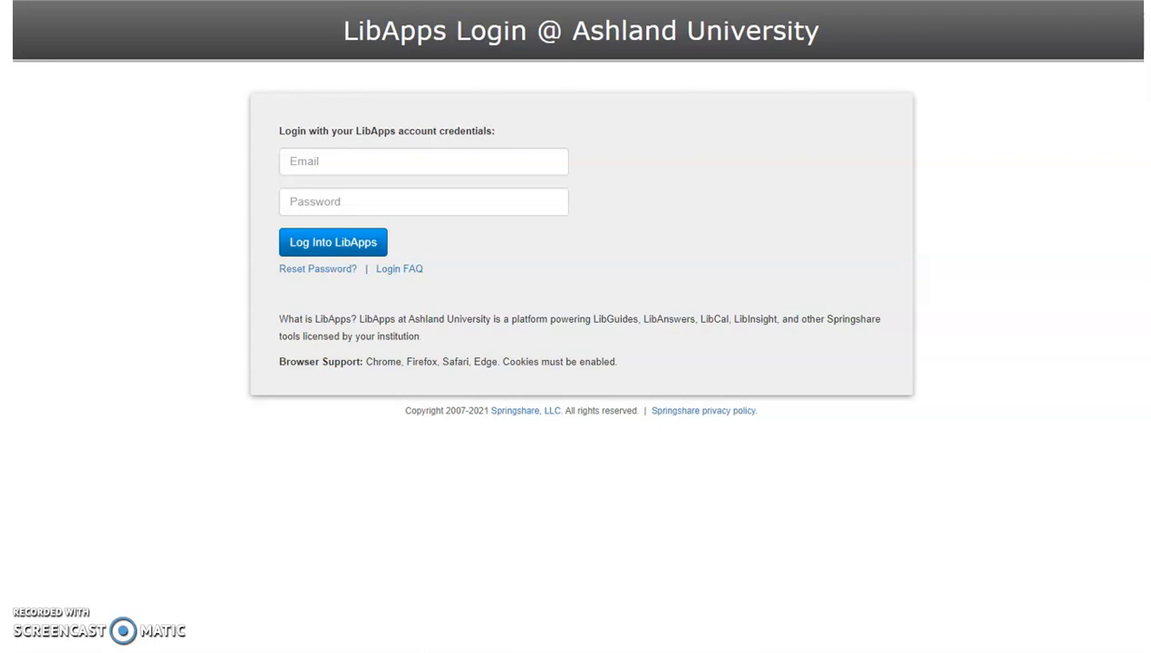
Step: Log into the LibApps account from the login page
{"action": "left_click", "coordinate": [333, 242]}
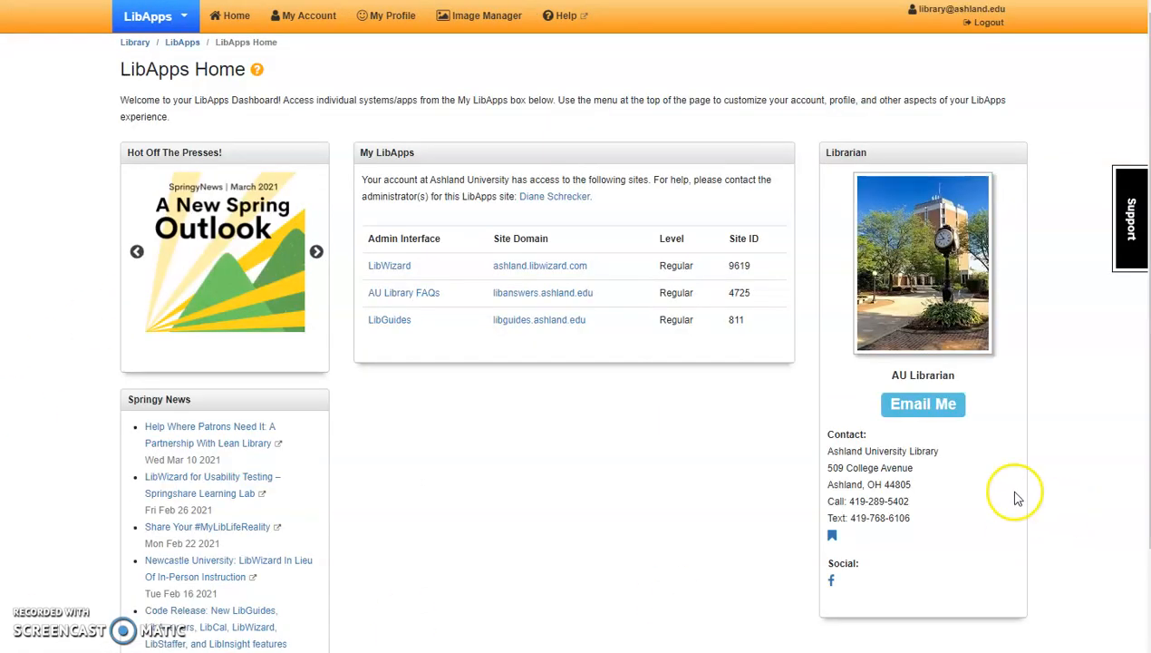
{"action": "mouse_move", "coordinate": [981, 468]}
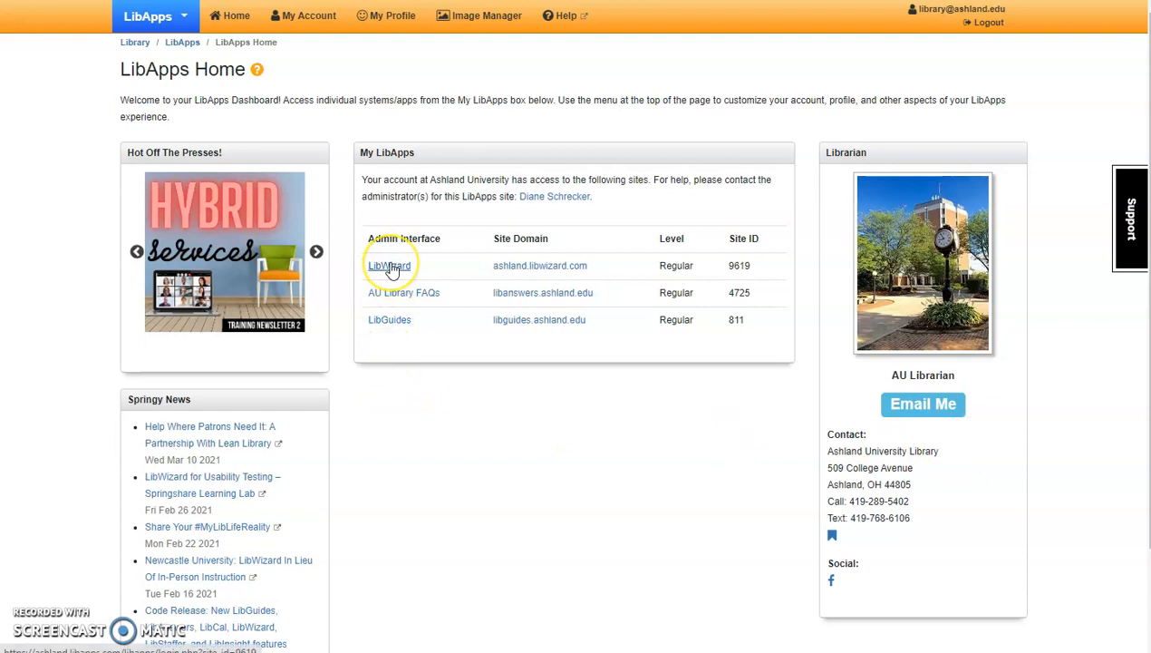
{"action": "mouse_move", "coordinate": [403, 291]}
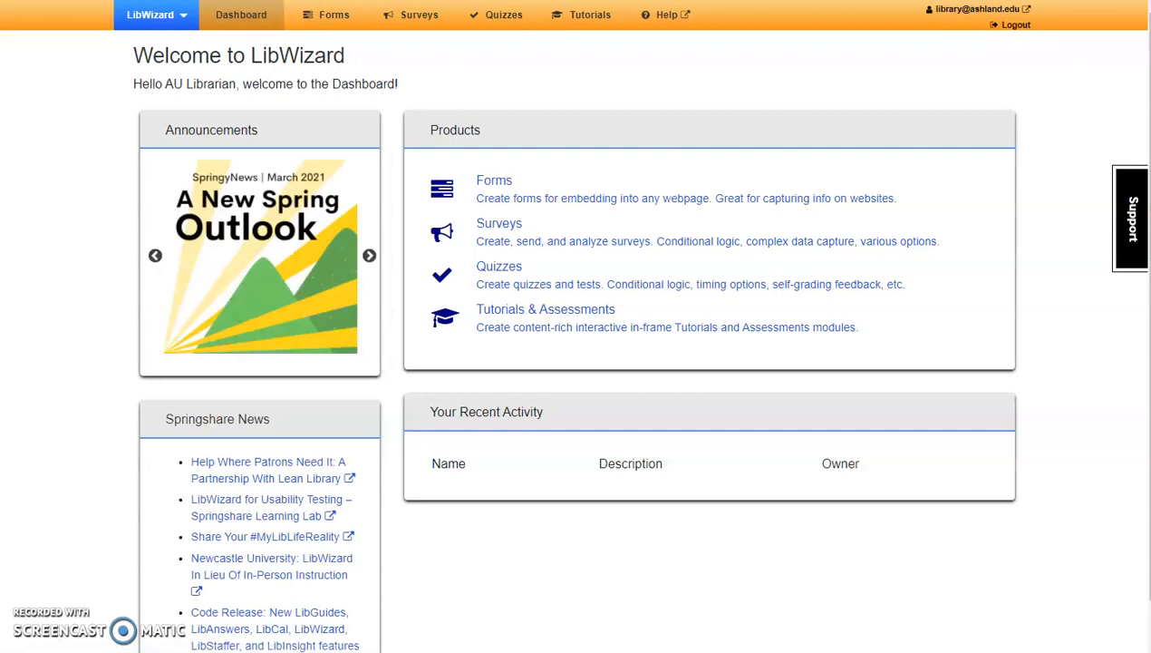
Step: Enter LibWizard, view and dismiss the Springshare product list, then go to Quizzes
{"action": "left_click", "coordinate": [369, 254]}
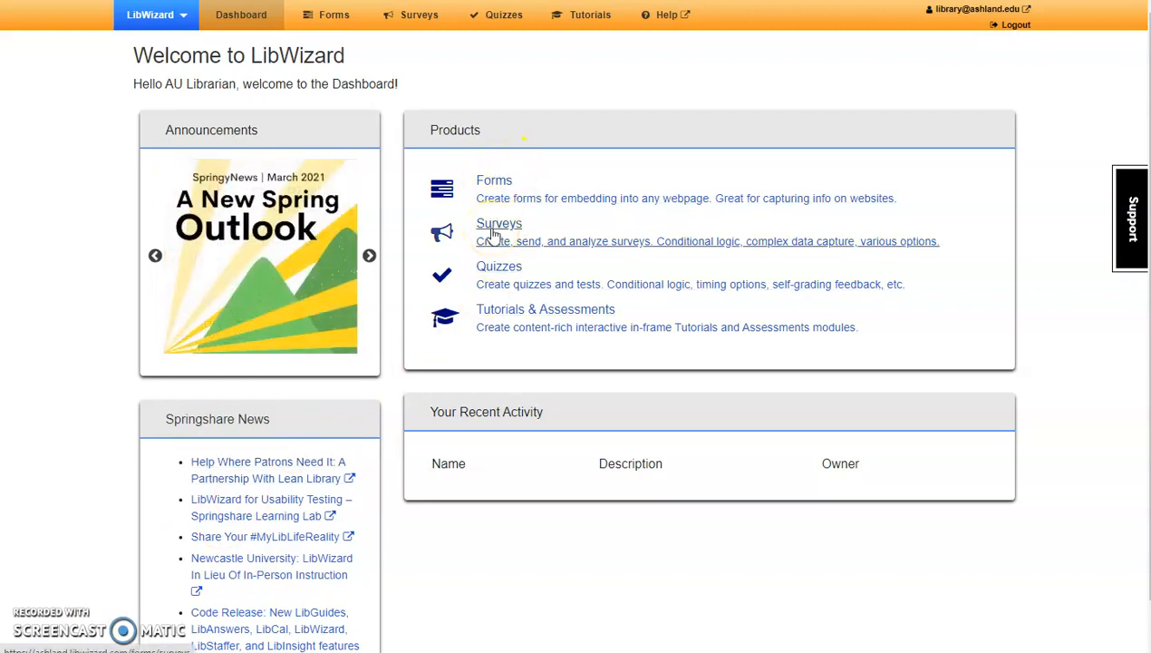
{"action": "mouse_move", "coordinate": [562, 278]}
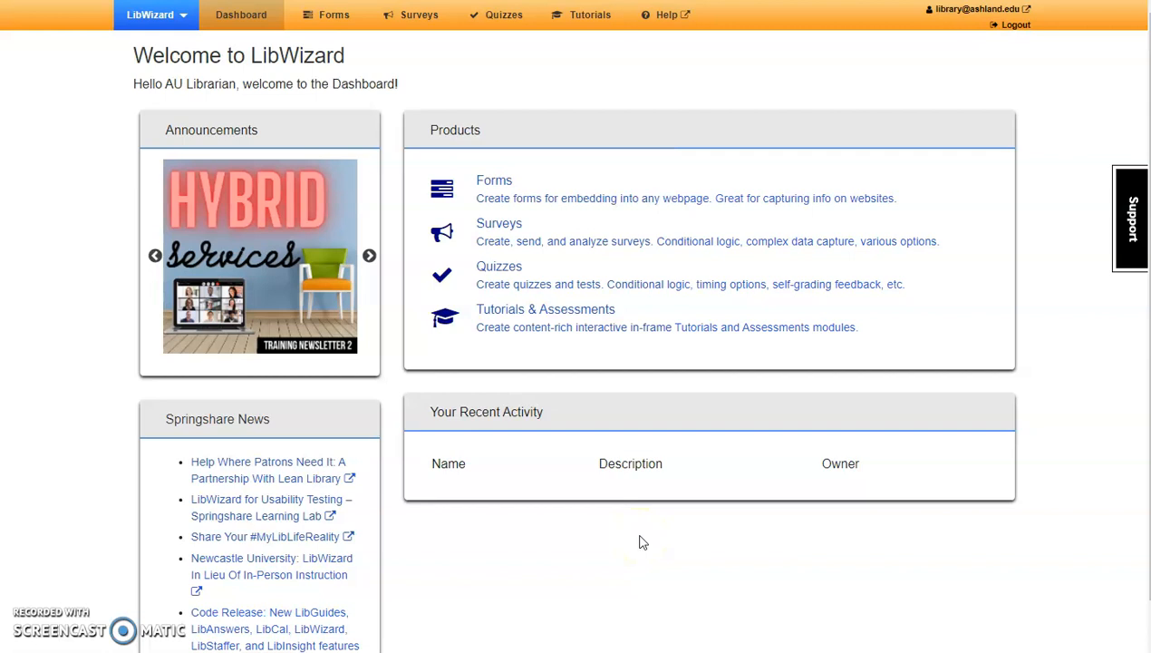
{"action": "mouse_move", "coordinate": [603, 353]}
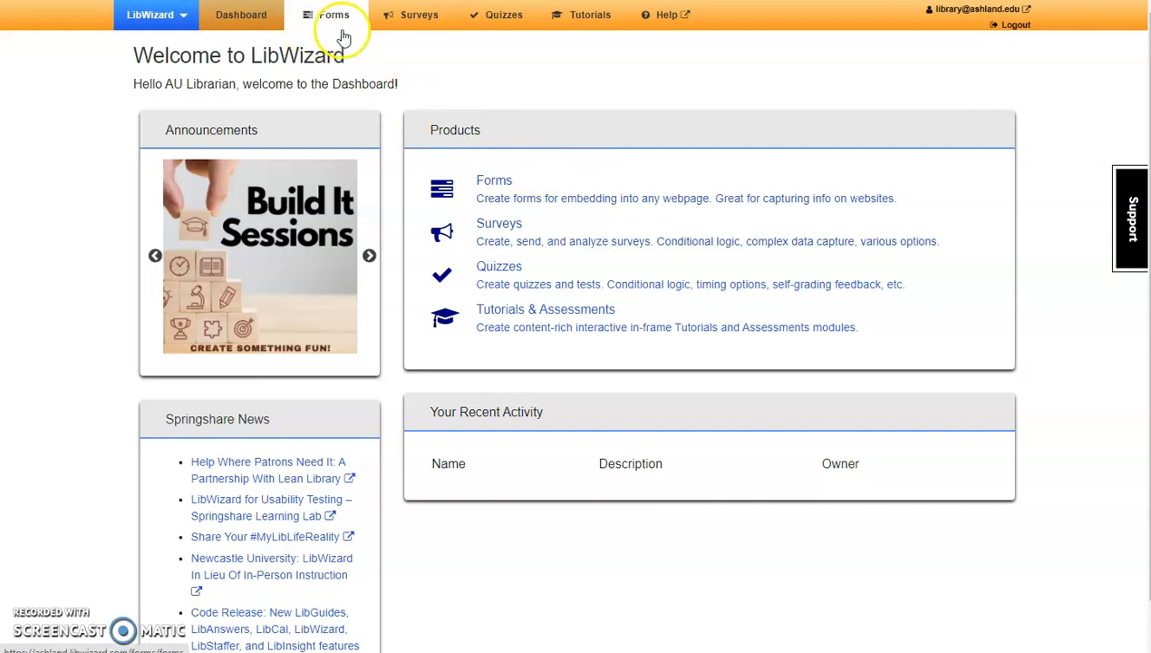
{"action": "mouse_move", "coordinate": [590, 14]}
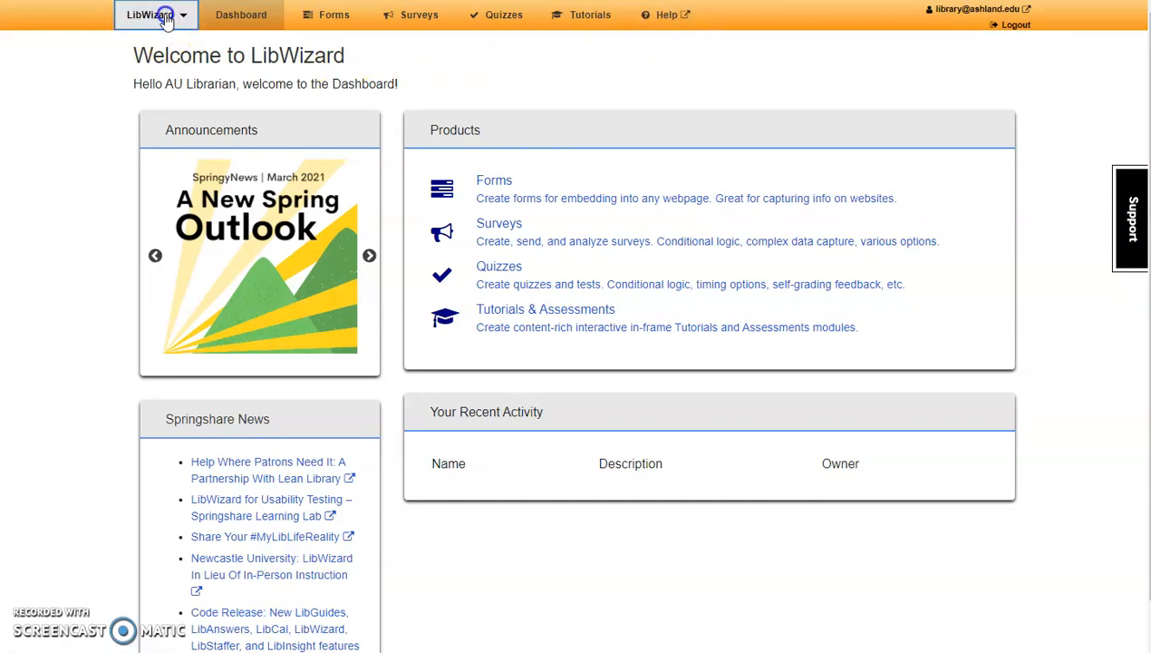
{"action": "left_click", "coordinate": [150, 14]}
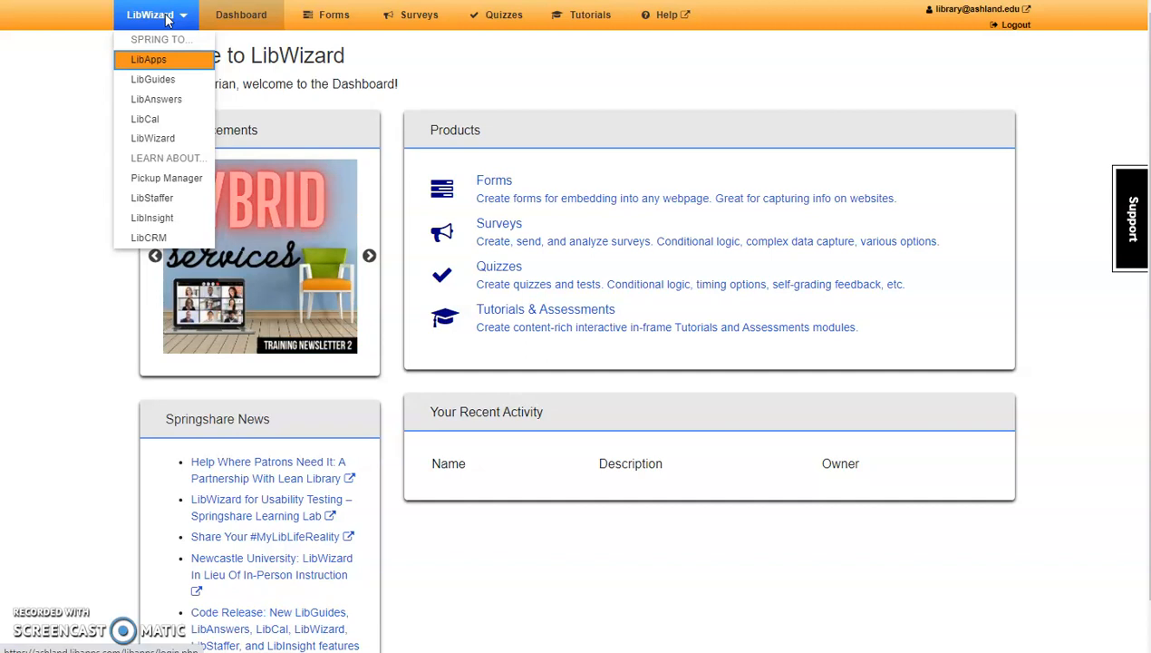
{"action": "left_click", "coordinate": [65, 109]}
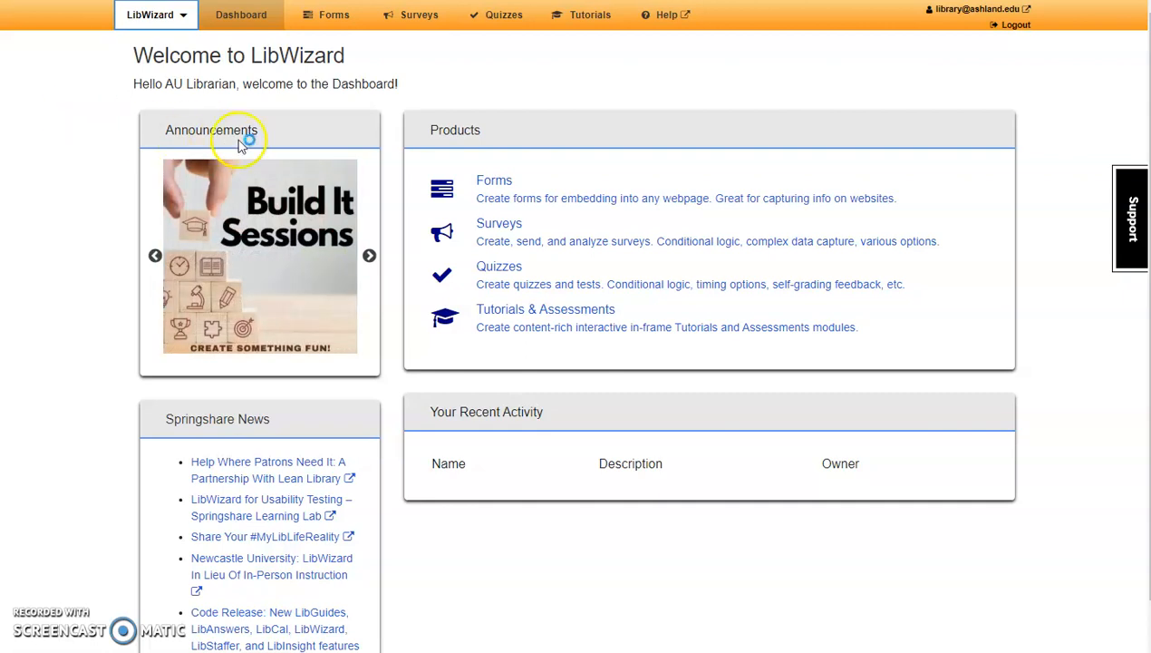
{"action": "left_click", "coordinate": [503, 14]}
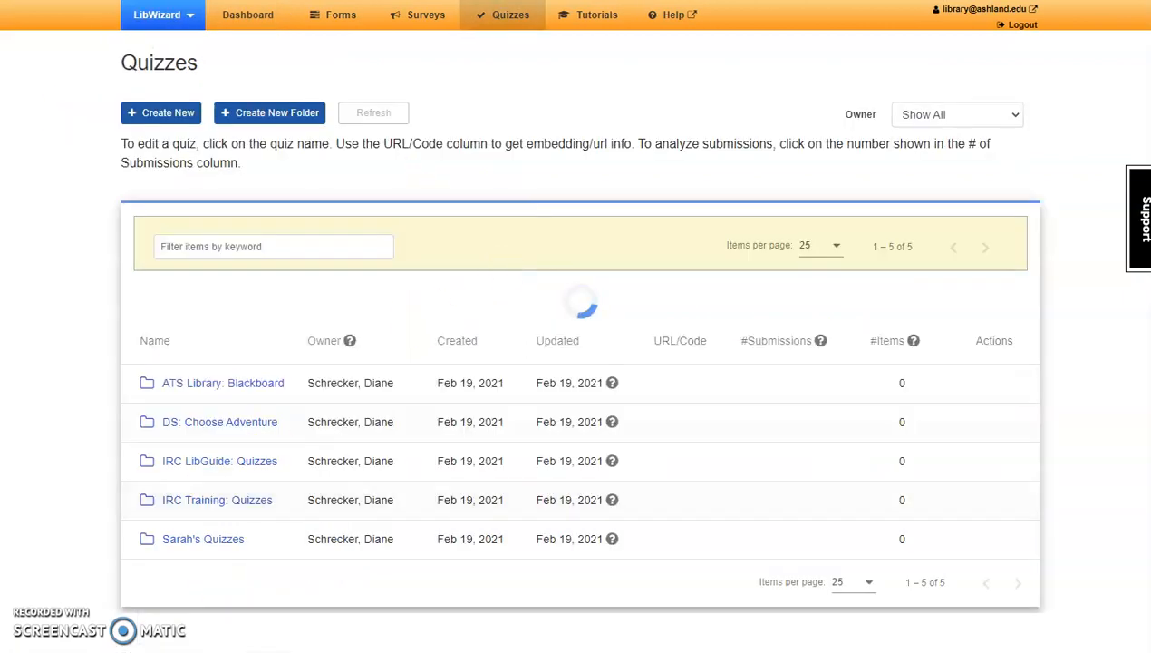
Step: Set the Quizzes listing's Owner filter to Show All
{"action": "left_click", "coordinate": [373, 112]}
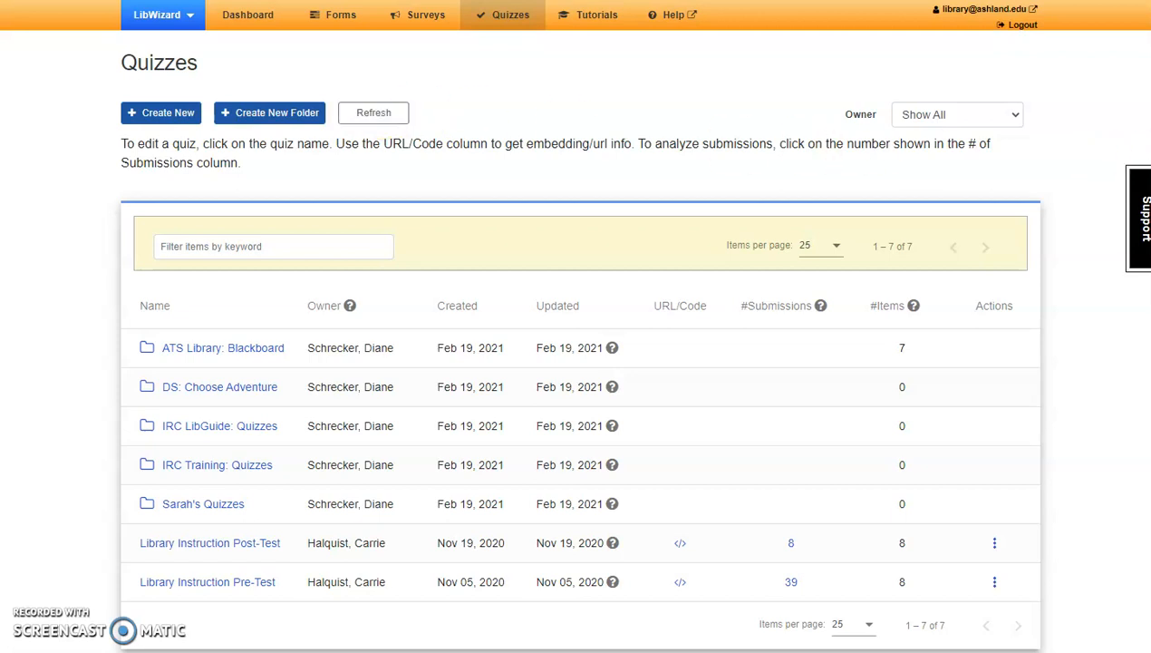
{"action": "left_click", "coordinate": [957, 114]}
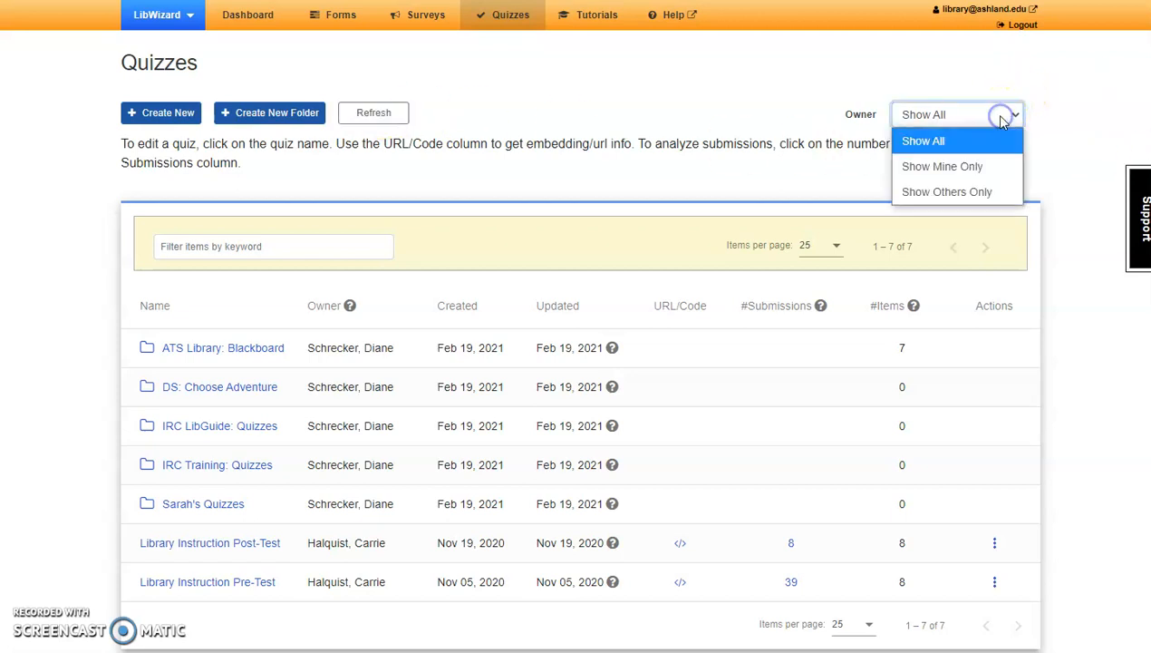
{"action": "left_click", "coordinate": [922, 141]}
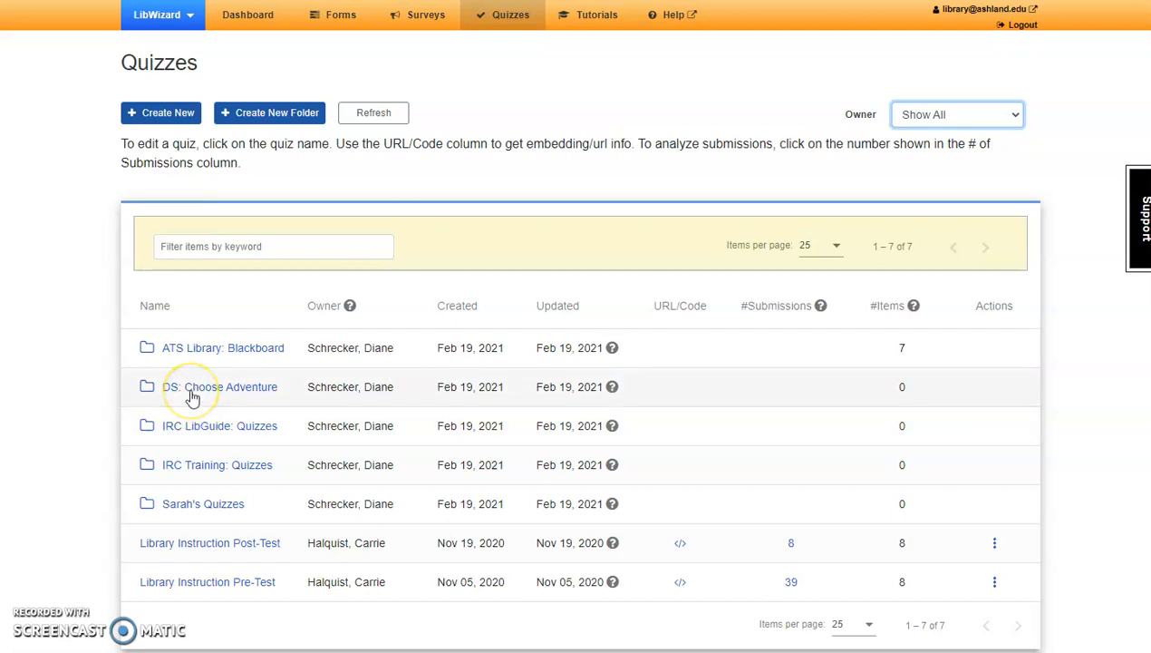
{"action": "mouse_move", "coordinate": [197, 419]}
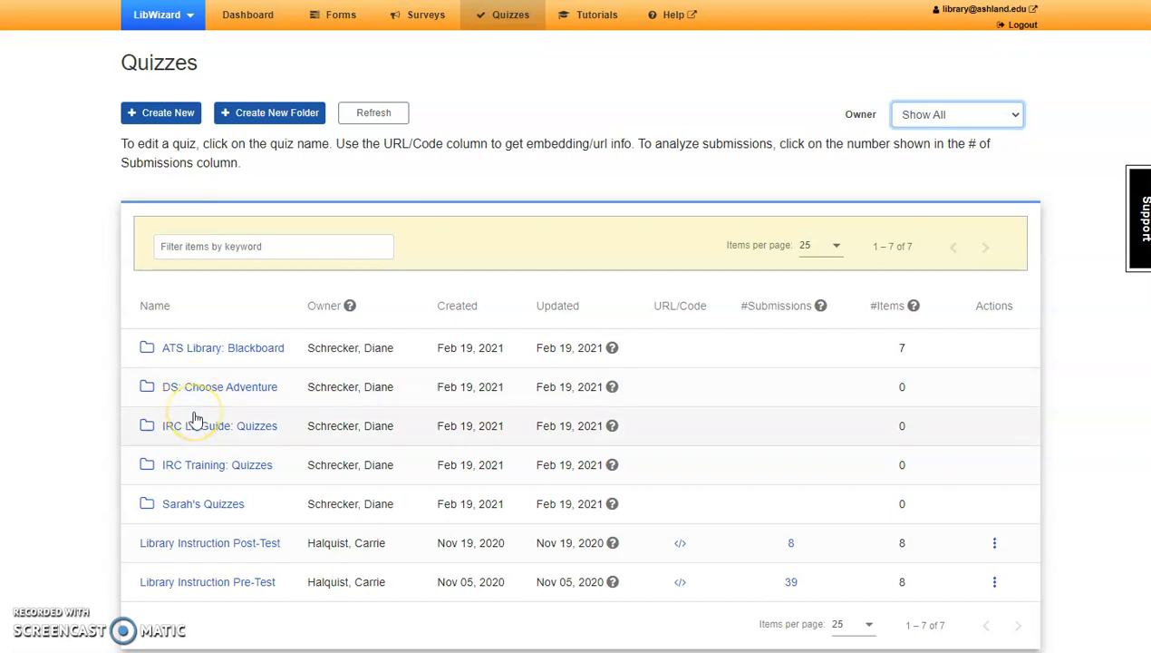
{"action": "mouse_move", "coordinate": [215, 438]}
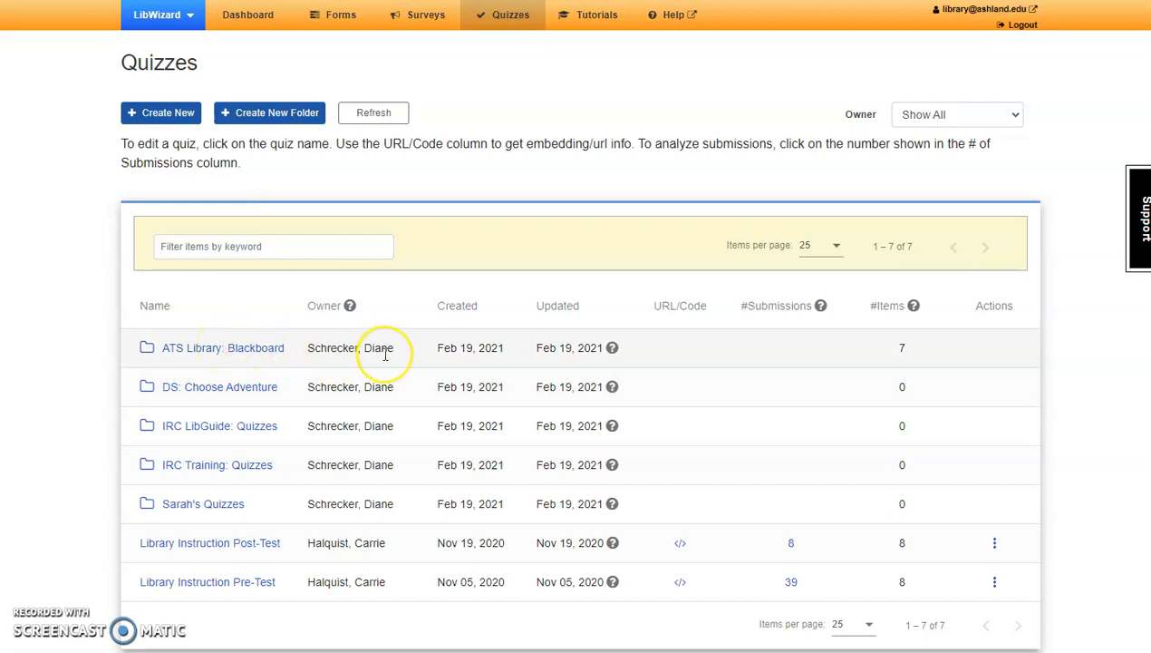
{"action": "mouse_move", "coordinate": [413, 358]}
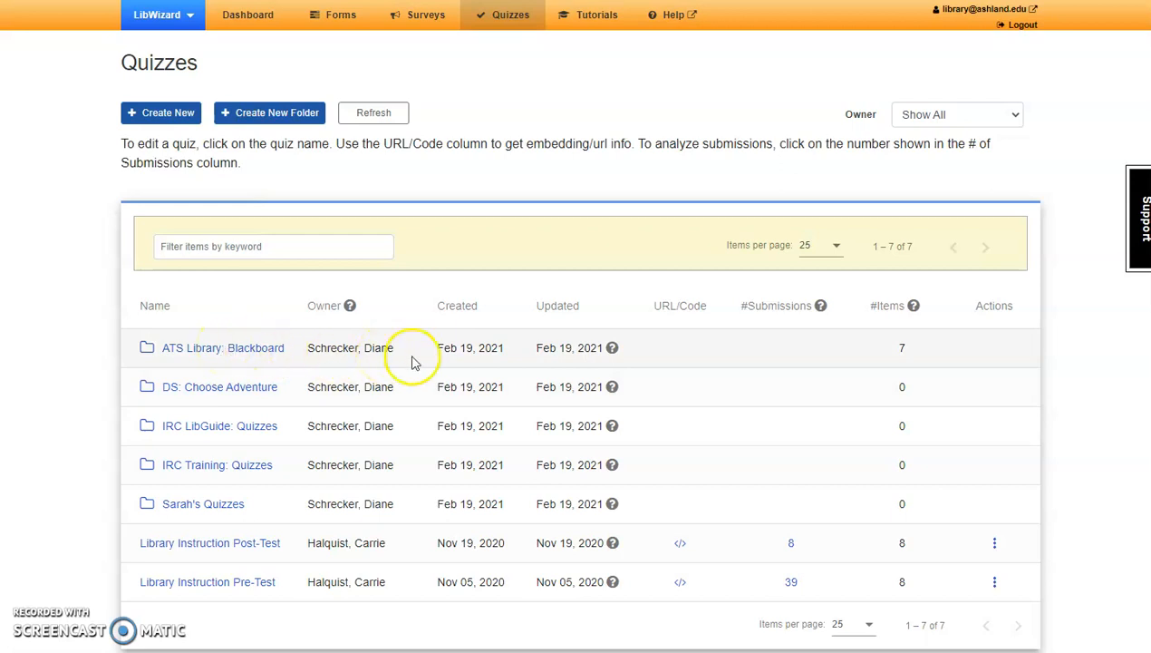
Step: Review the listing's columns and open the ATS Library: Blackboard folder
{"action": "left_click", "coordinate": [457, 306]}
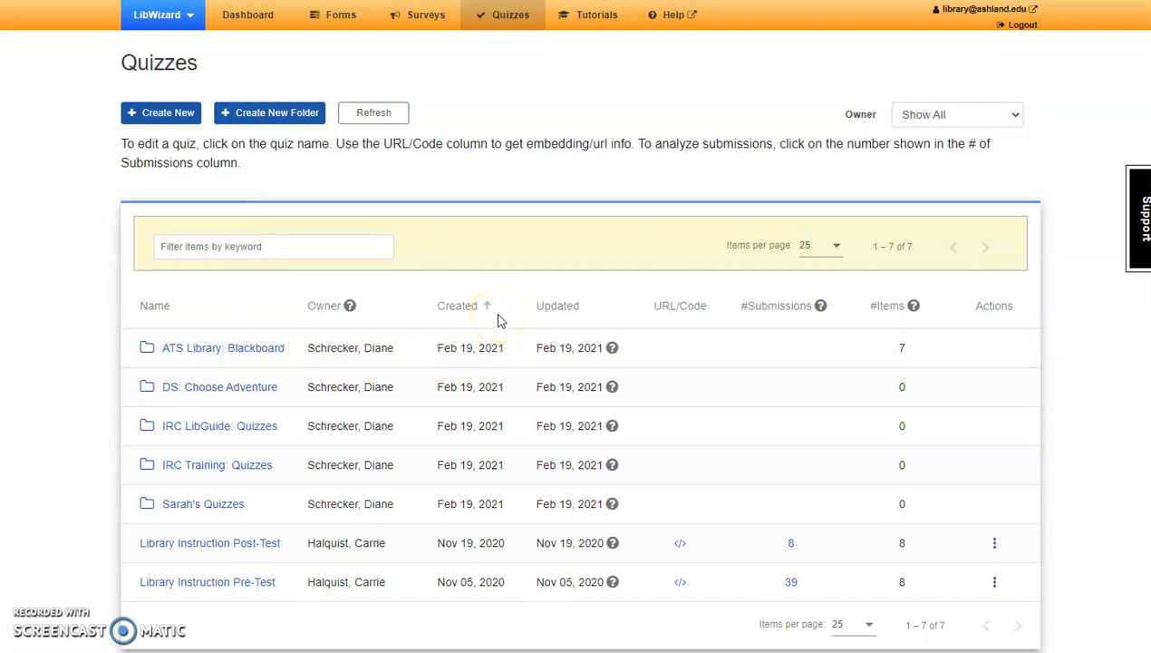
{"action": "left_click", "coordinate": [557, 305]}
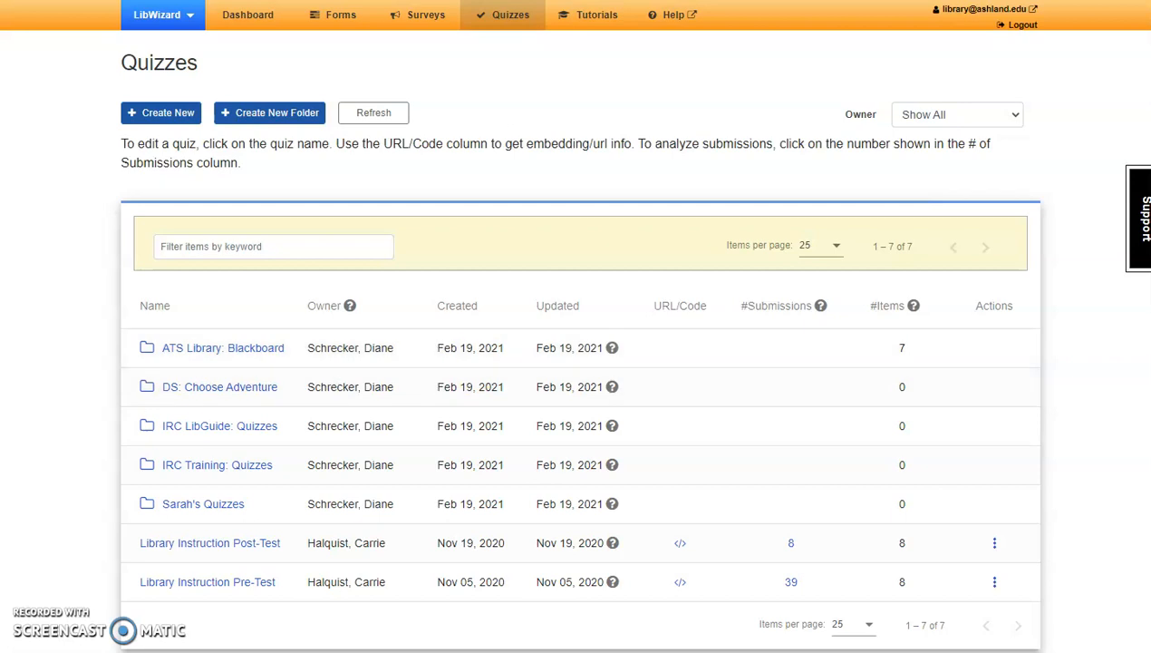
{"action": "left_click", "coordinate": [222, 347]}
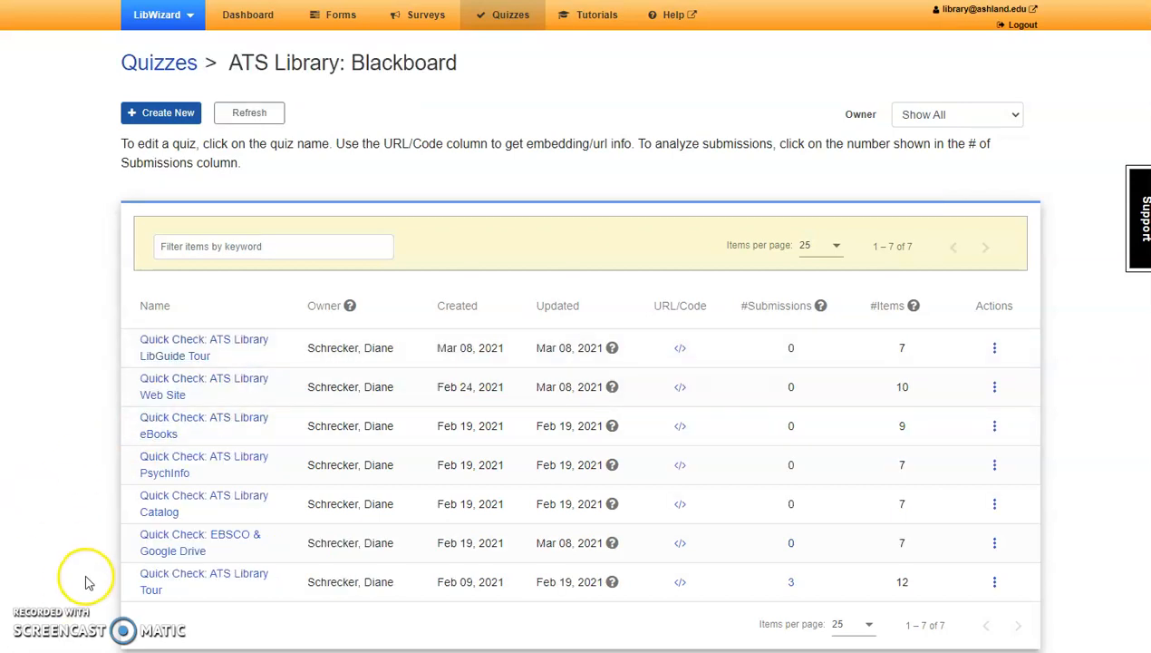
{"action": "mouse_move", "coordinate": [204, 347]}
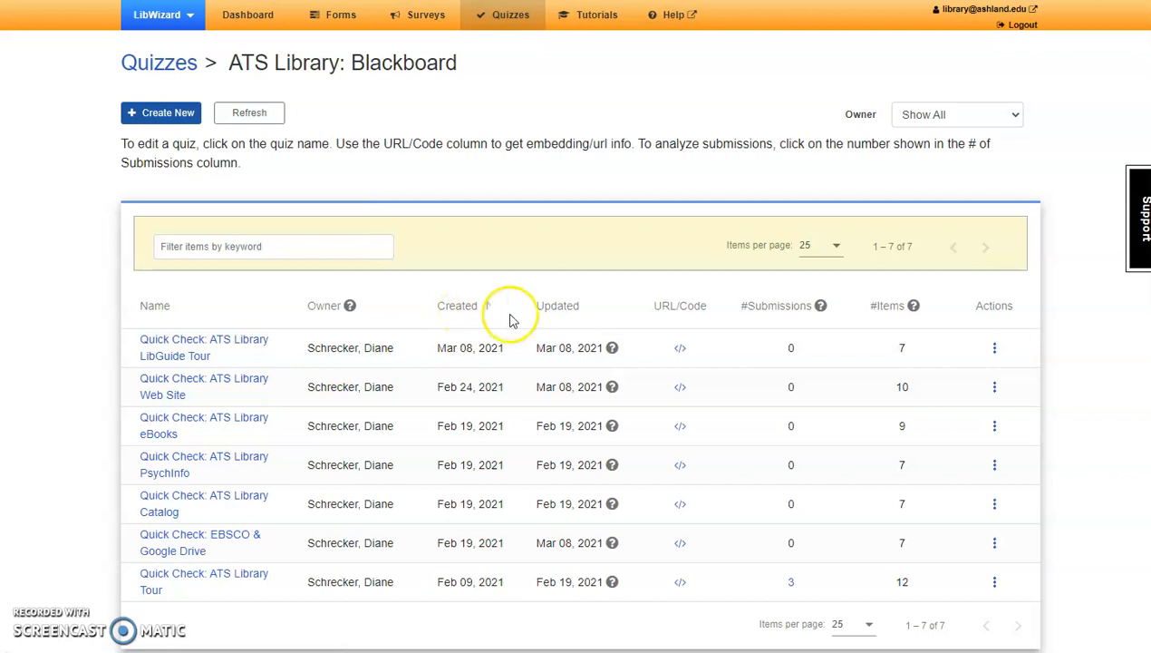
{"action": "mouse_move", "coordinate": [680, 349]}
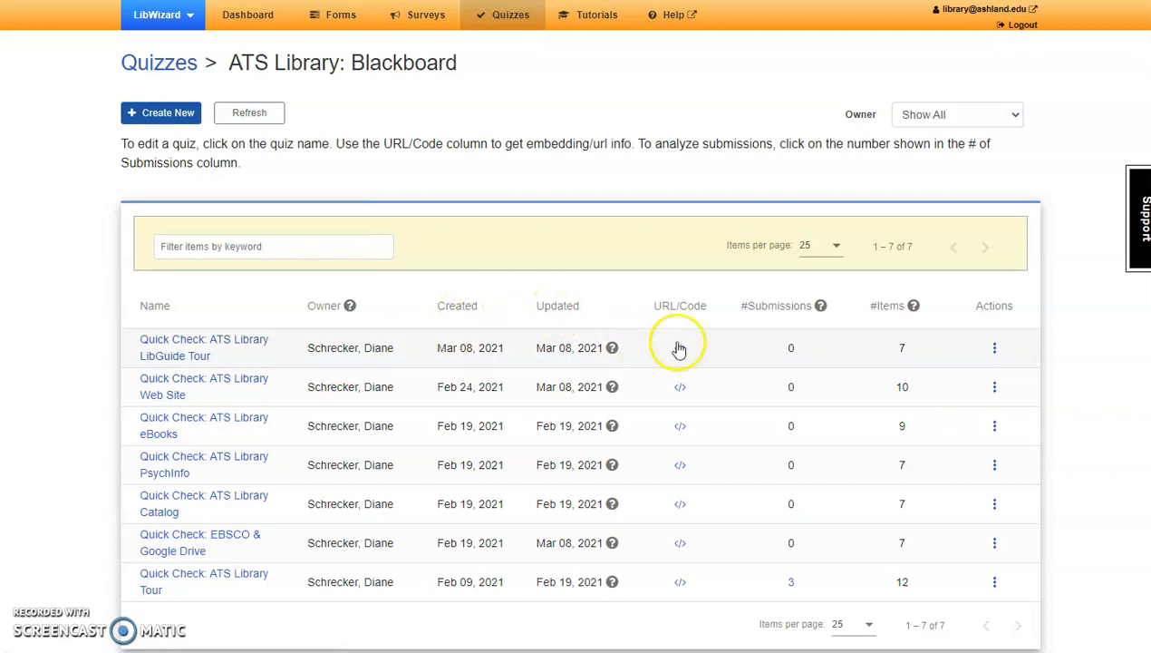
Step: View the LibGuide Tour quiz's embed code, then open Quick Check: ATS Library LibGuide Tour
{"action": "left_click", "coordinate": [680, 347]}
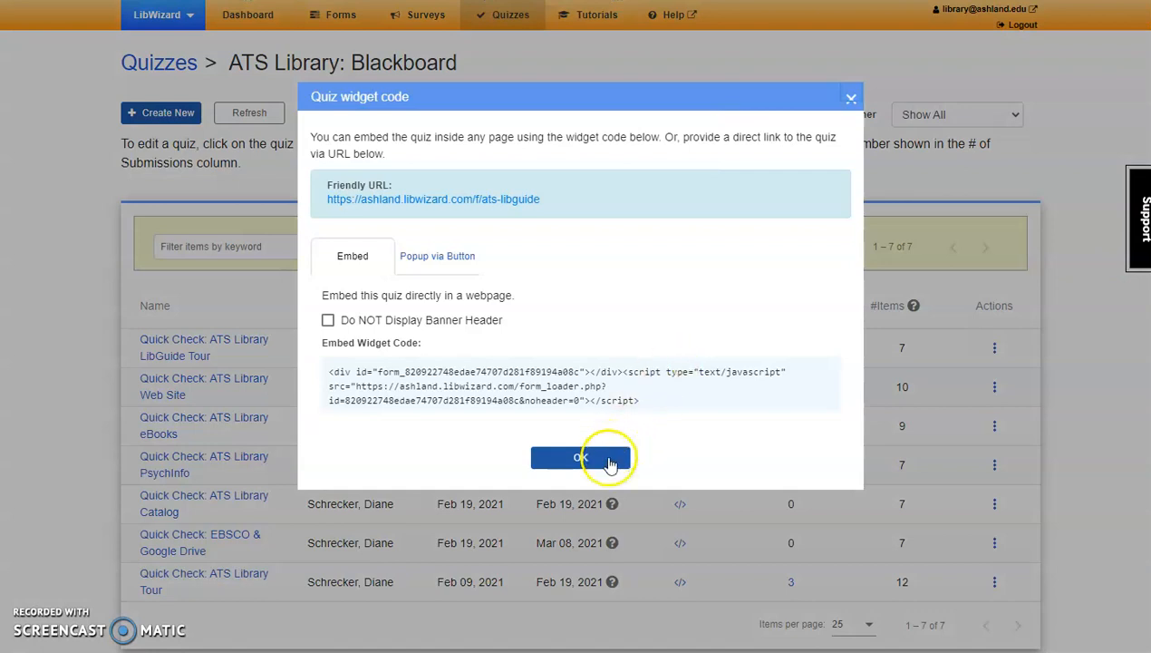
{"action": "left_click", "coordinate": [580, 457]}
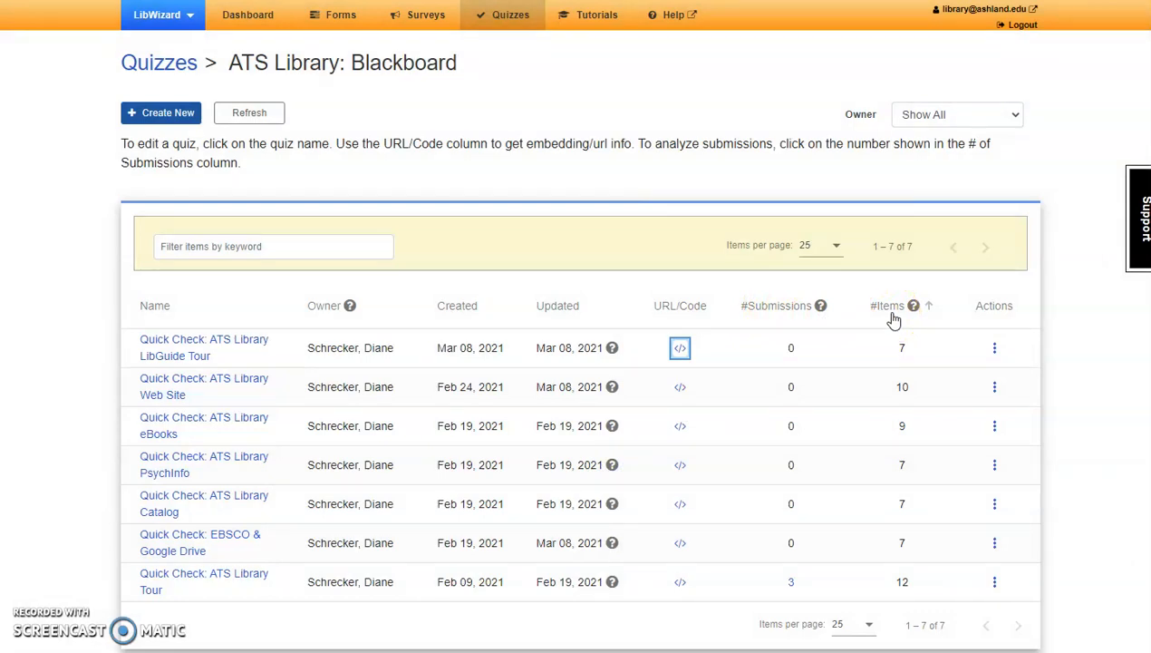
{"action": "left_click", "coordinate": [994, 348]}
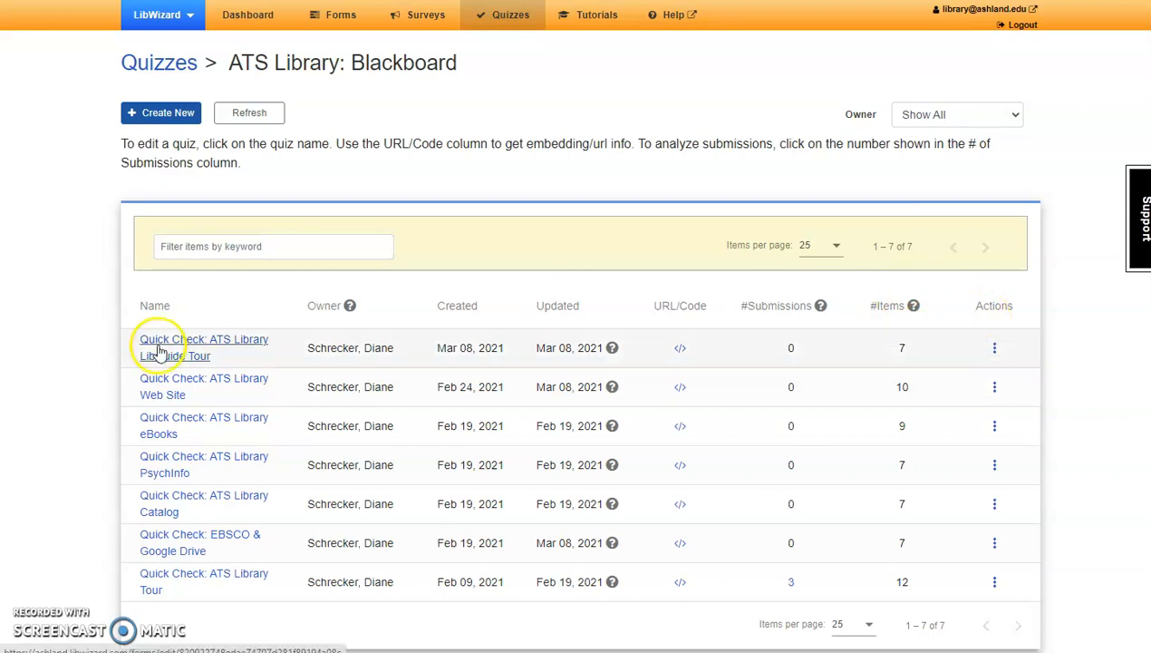
{"action": "left_click", "coordinate": [203, 348]}
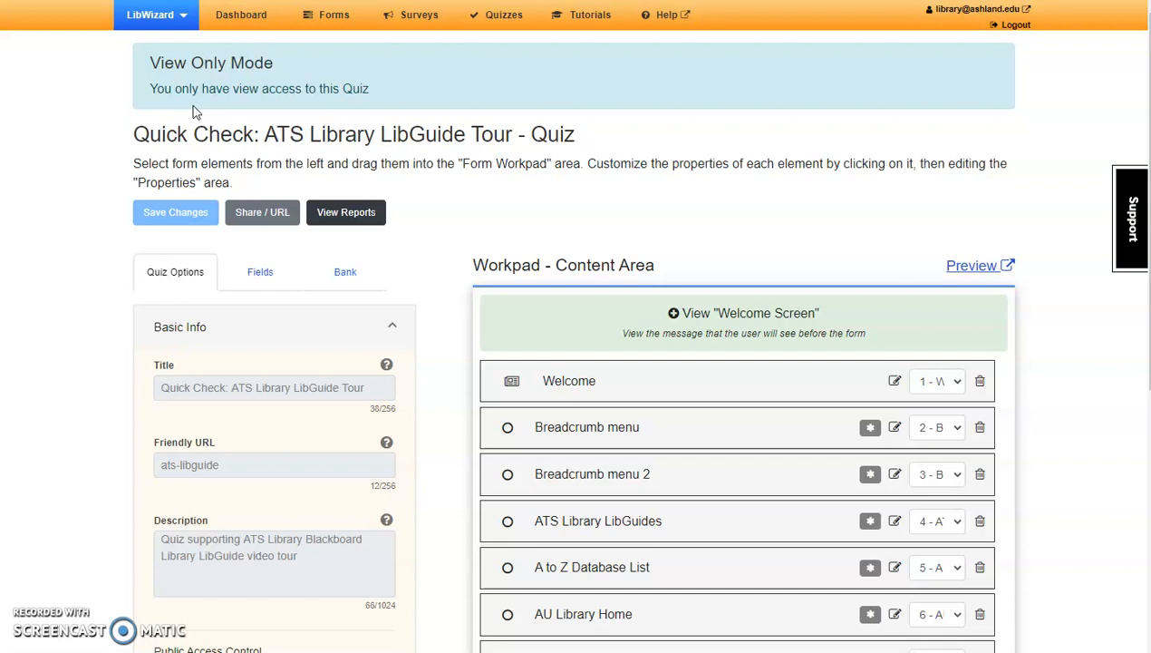
{"action": "mouse_move", "coordinate": [70, 217]}
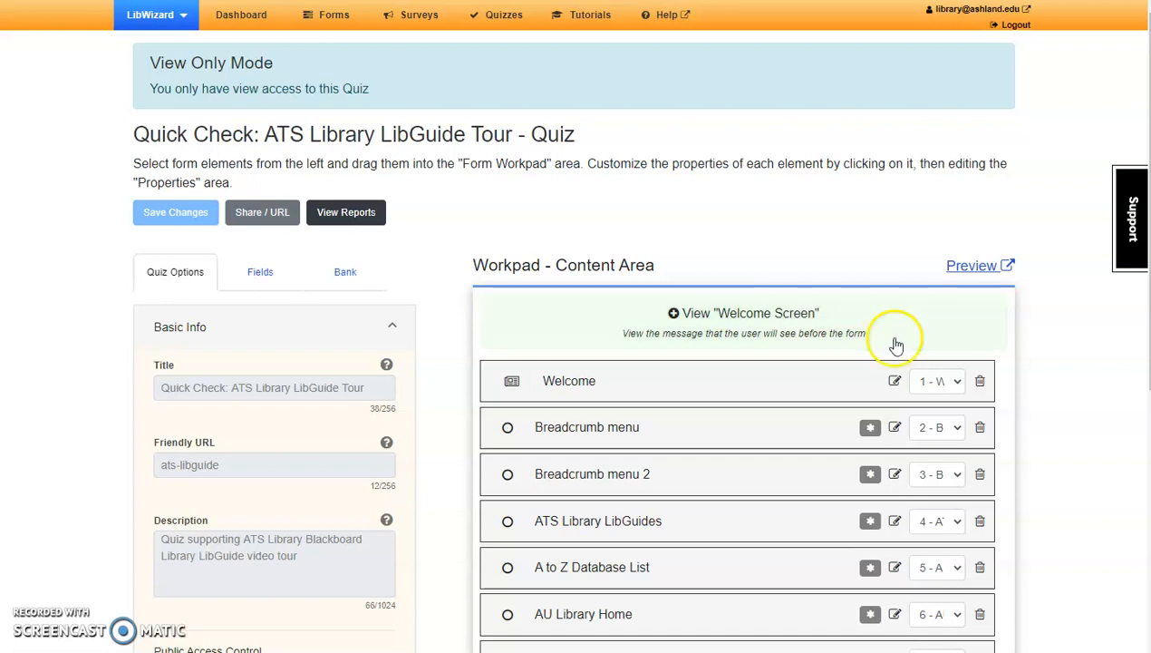
{"action": "mouse_move", "coordinate": [791, 317]}
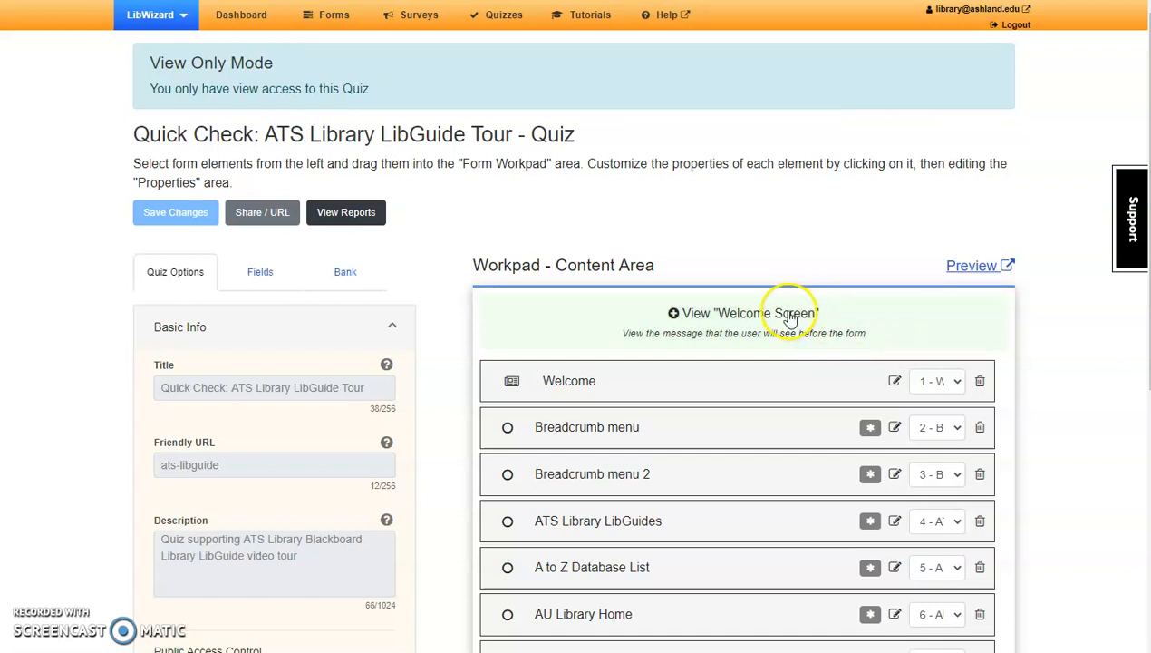
{"action": "left_click", "coordinate": [744, 312]}
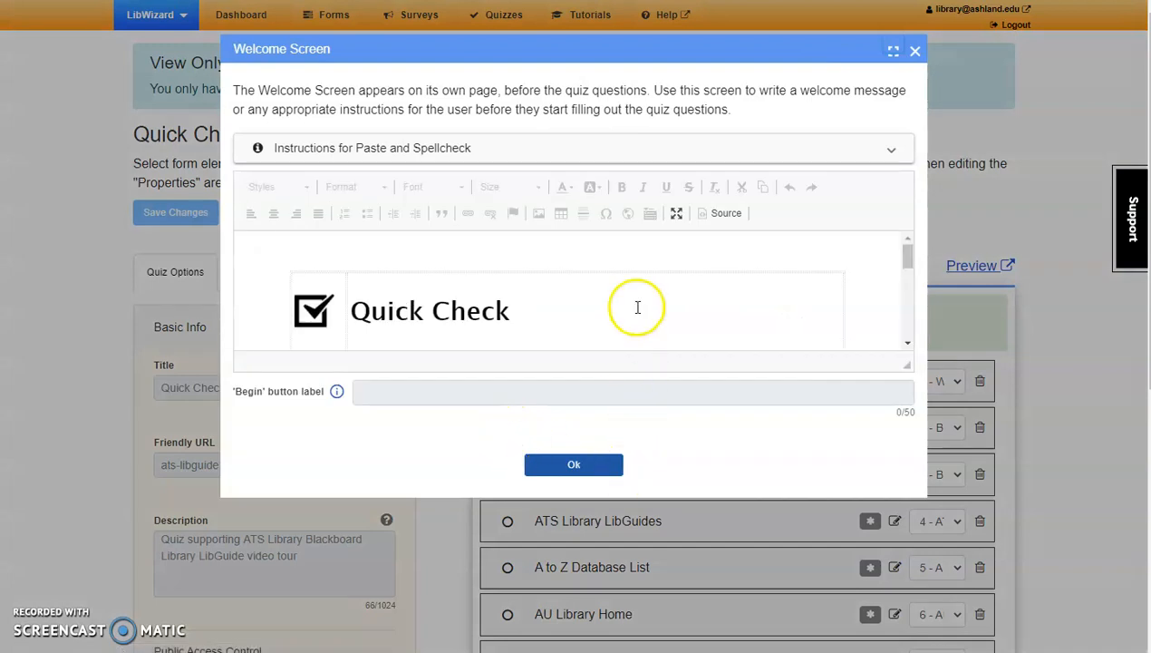
{"action": "left_click", "coordinate": [634, 310]}
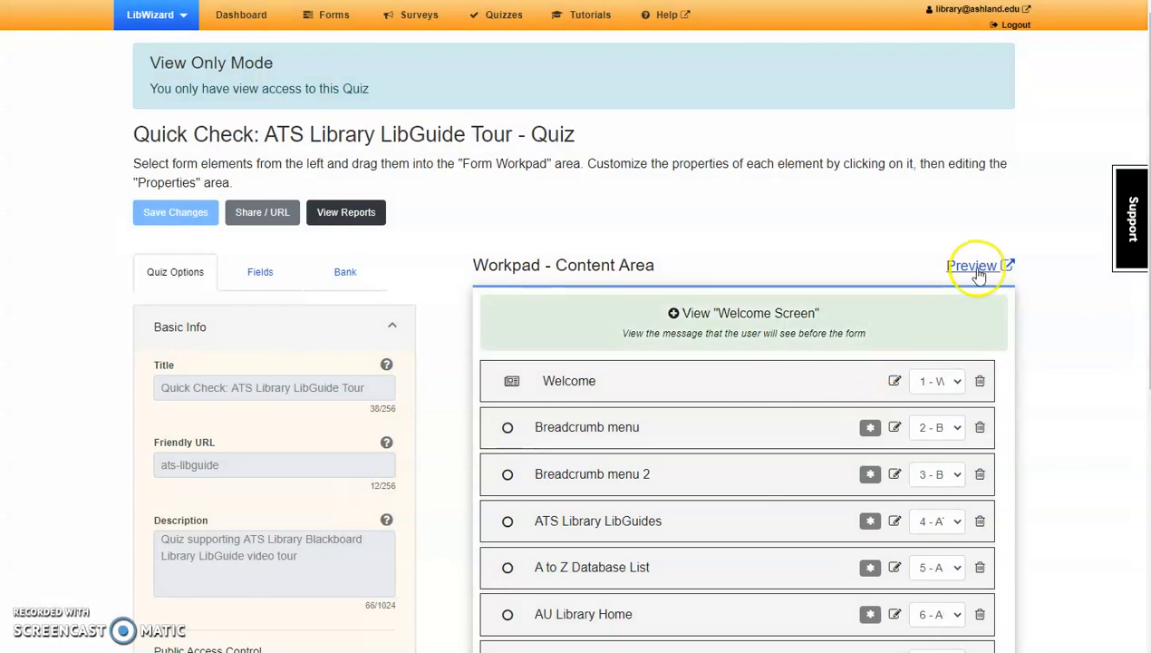
{"action": "left_click", "coordinate": [974, 265]}
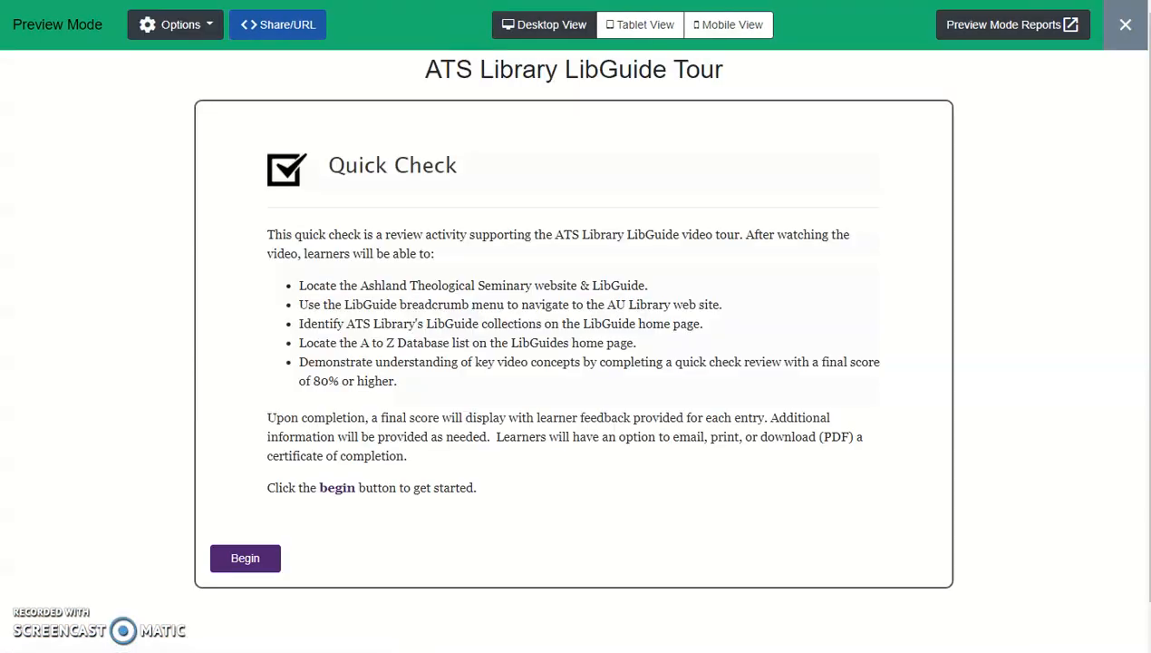
{"action": "left_click", "coordinate": [245, 558]}
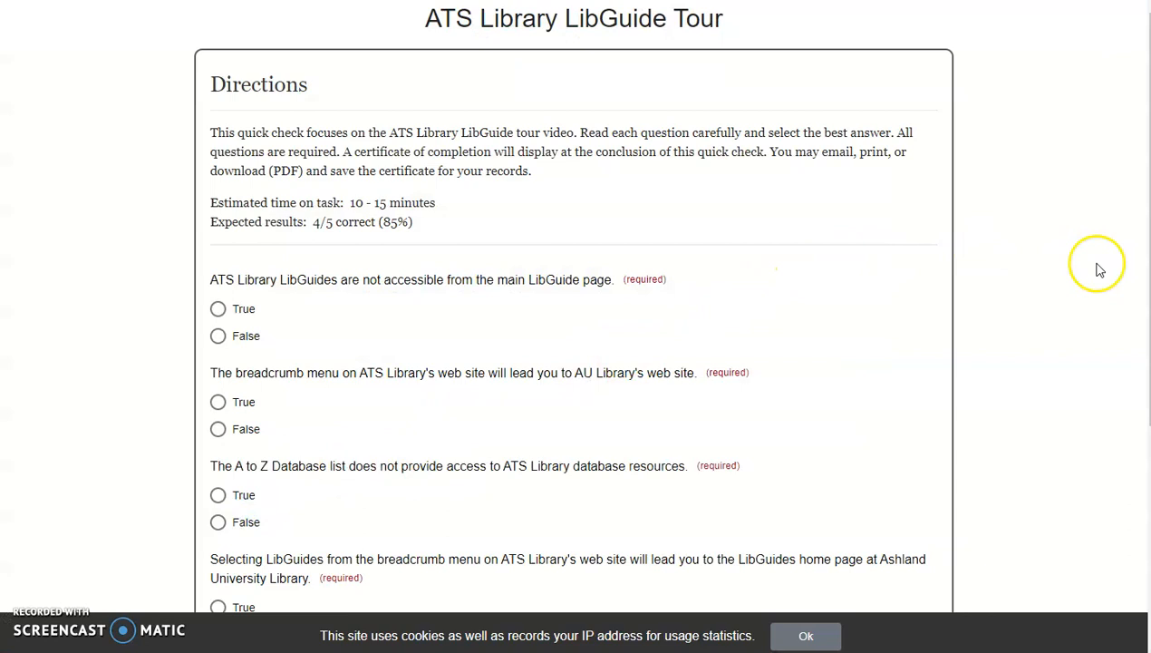
{"action": "scroll", "scroll_direction": "down", "scroll_amount": 3}
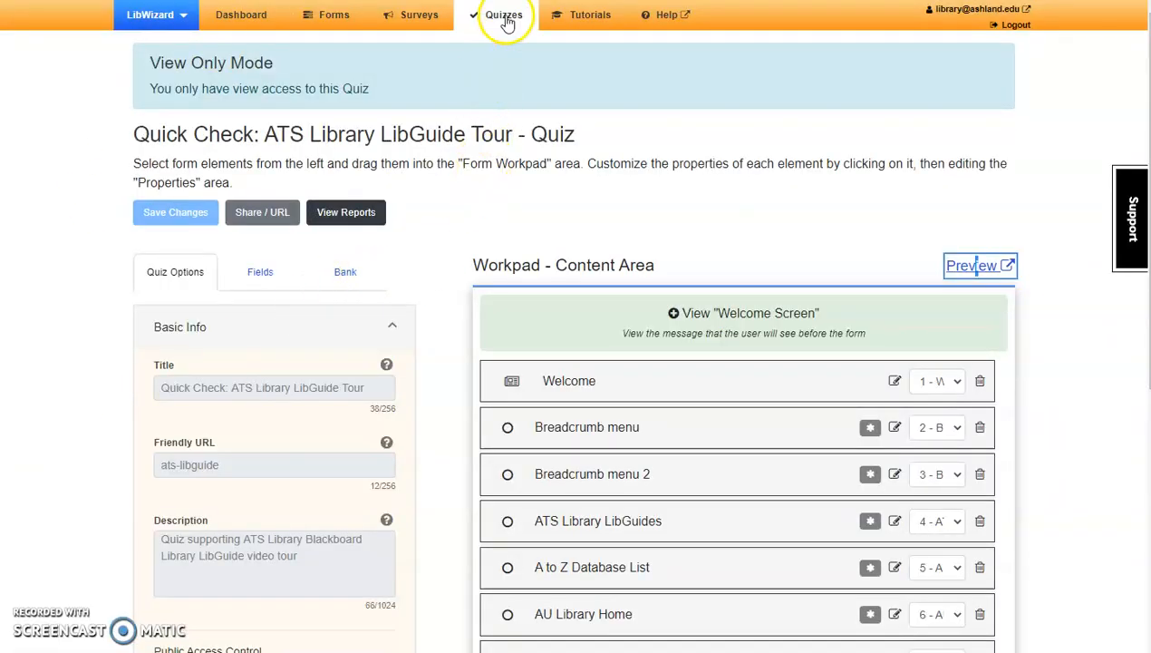
Step: Return to Quizzes, enter ATS Library: Blackboard, and open Quick Check: EBSCO & Google Drive
{"action": "left_click", "coordinate": [504, 15]}
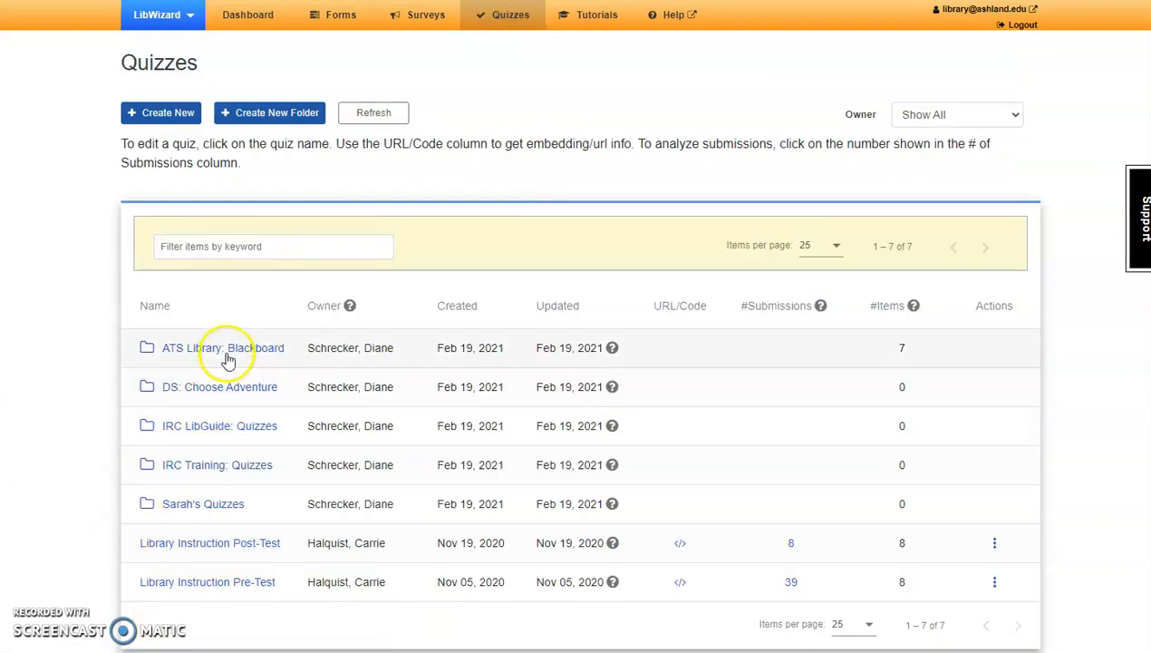
{"action": "left_click", "coordinate": [223, 347]}
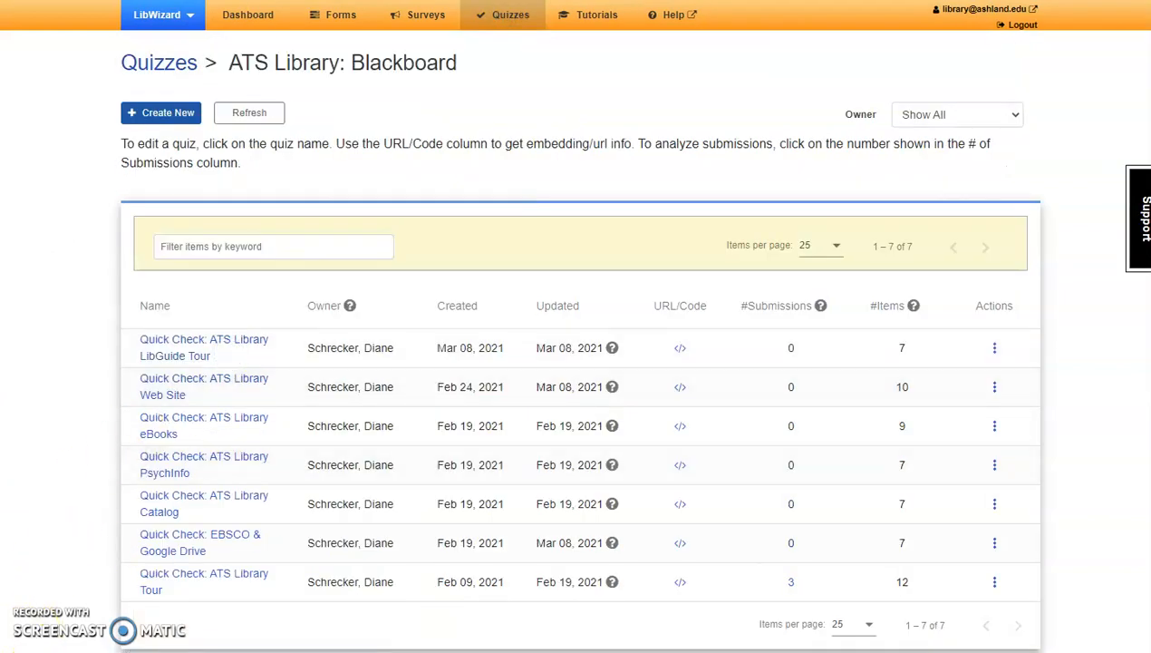
{"action": "mouse_move", "coordinate": [213, 566]}
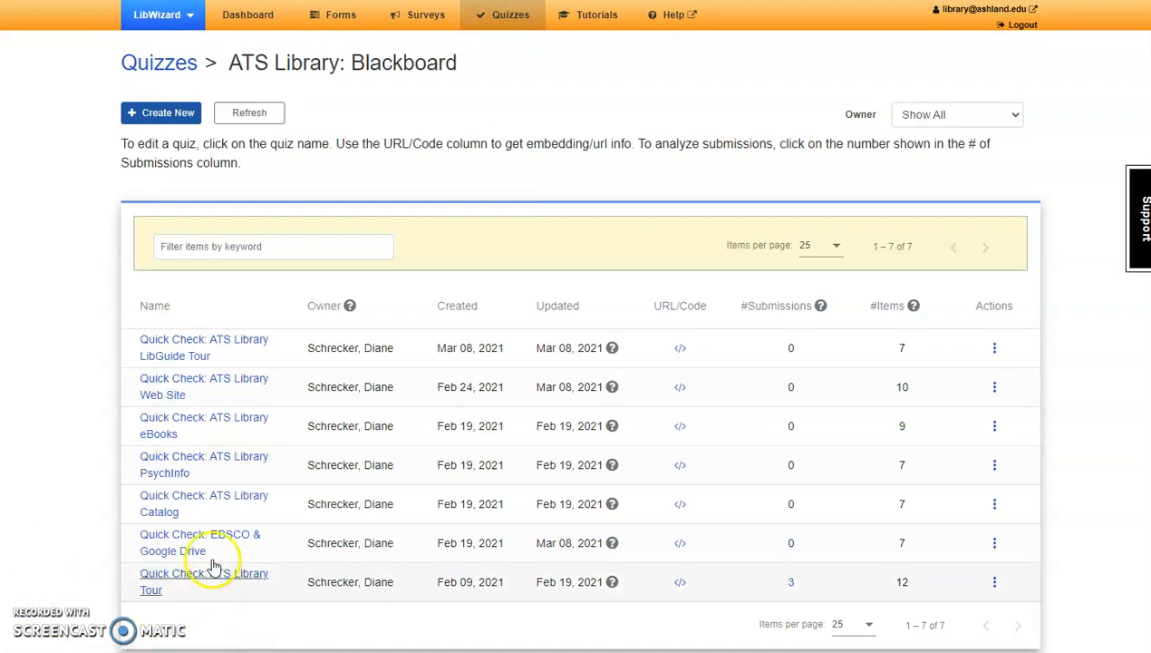
{"action": "left_click", "coordinate": [199, 542]}
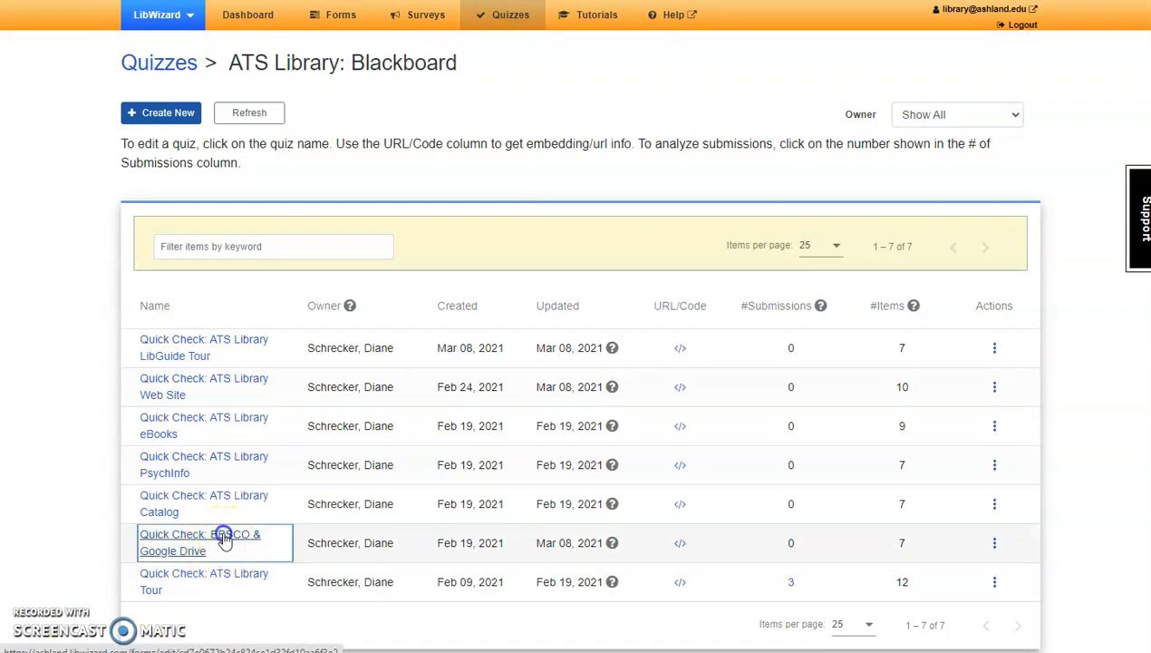
{"action": "left_click", "coordinate": [199, 542]}
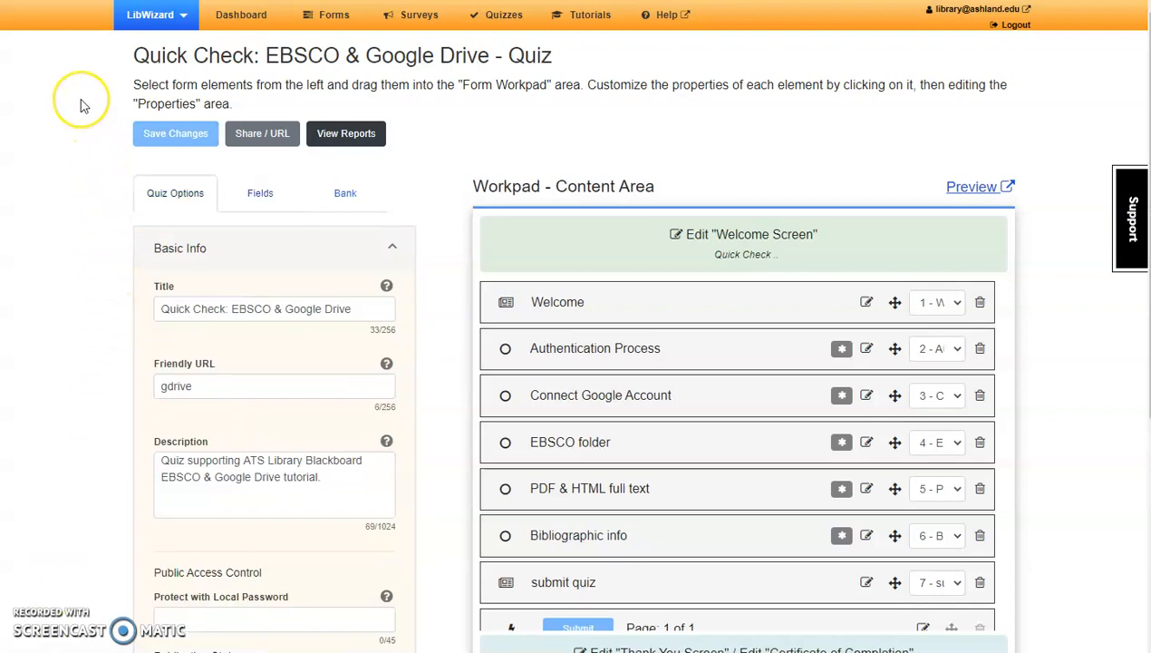
{"action": "mouse_move", "coordinate": [50, 186]}
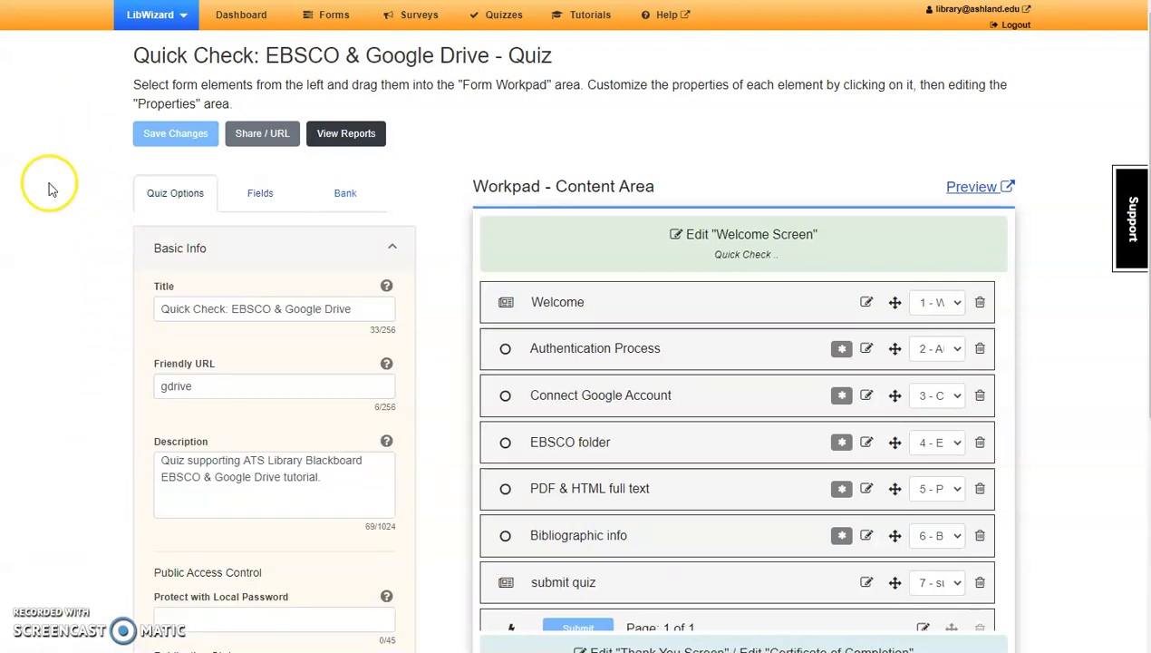
{"action": "mouse_move", "coordinate": [301, 251]}
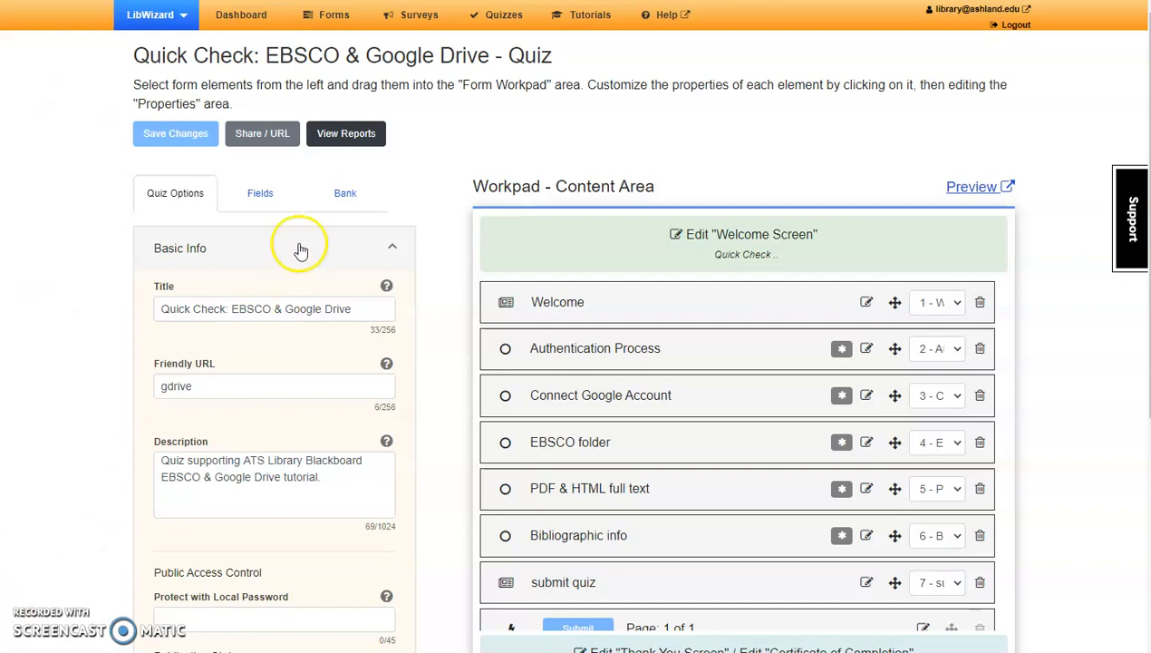
{"action": "left_click", "coordinate": [260, 192]}
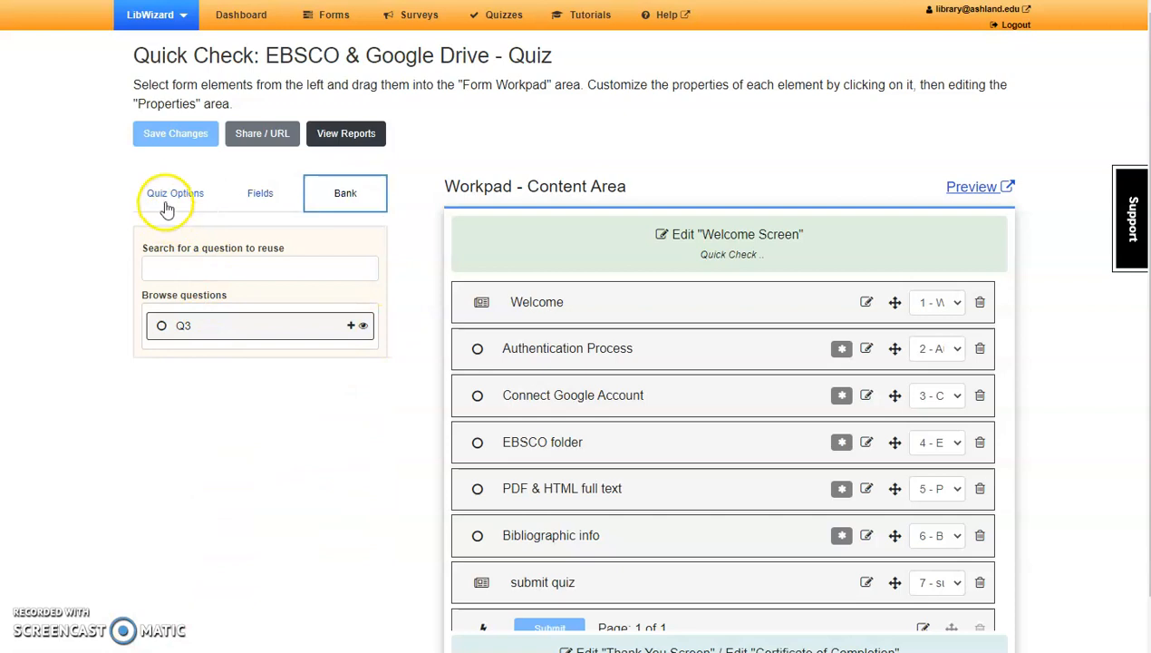
{"action": "left_click", "coordinate": [175, 192]}
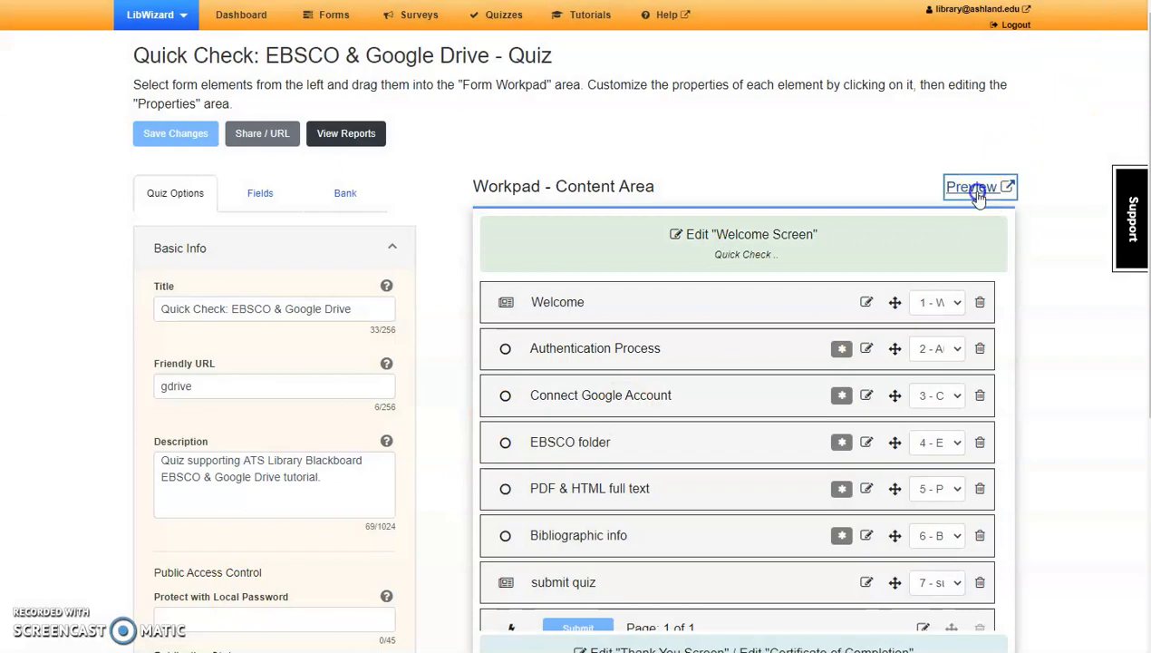
Step: Preview the EBSCO & Google Drive quiz, begin it, and answer the True/False questions
{"action": "left_click", "coordinate": [978, 187]}
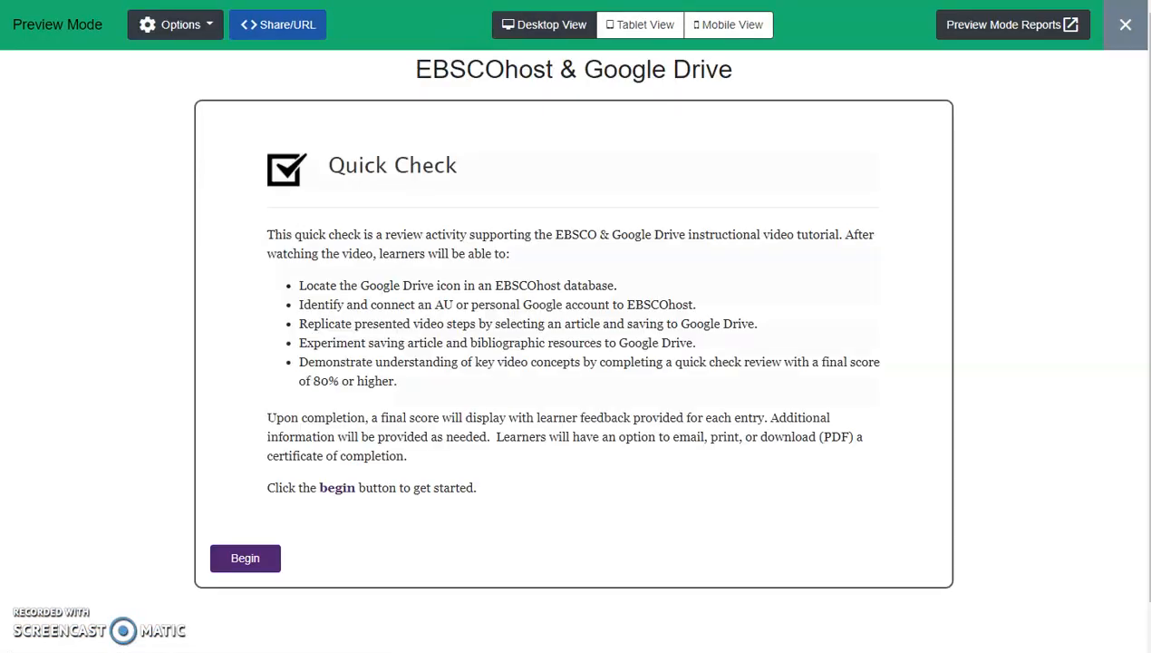
{"action": "left_click", "coordinate": [245, 558]}
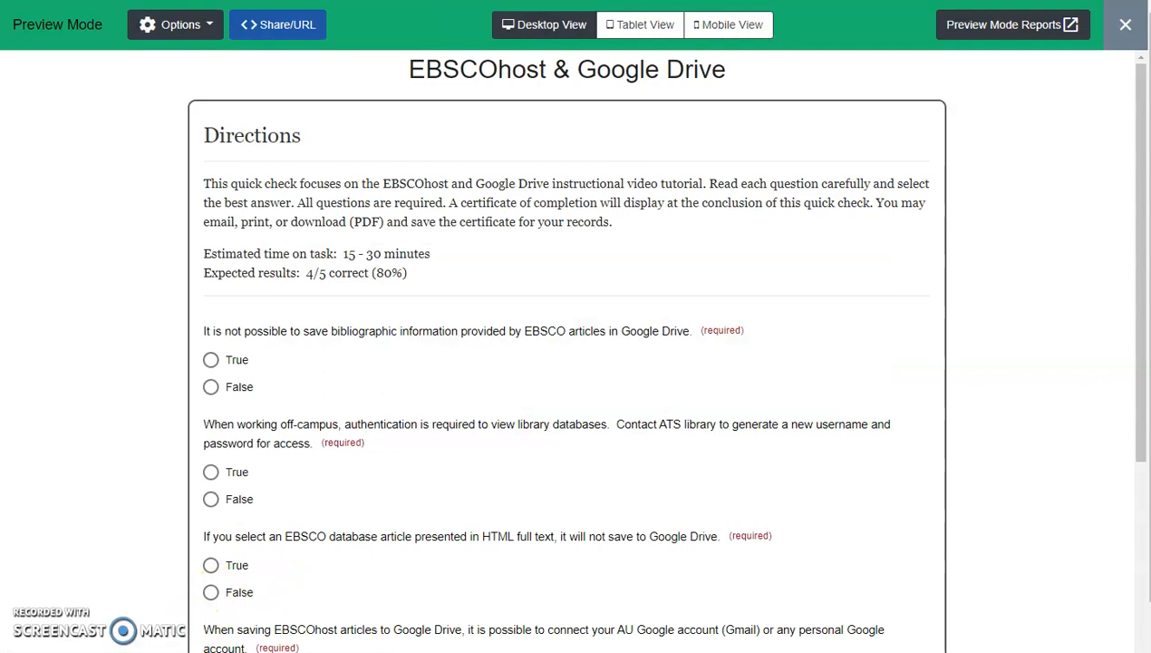
{"action": "left_click", "coordinate": [211, 386]}
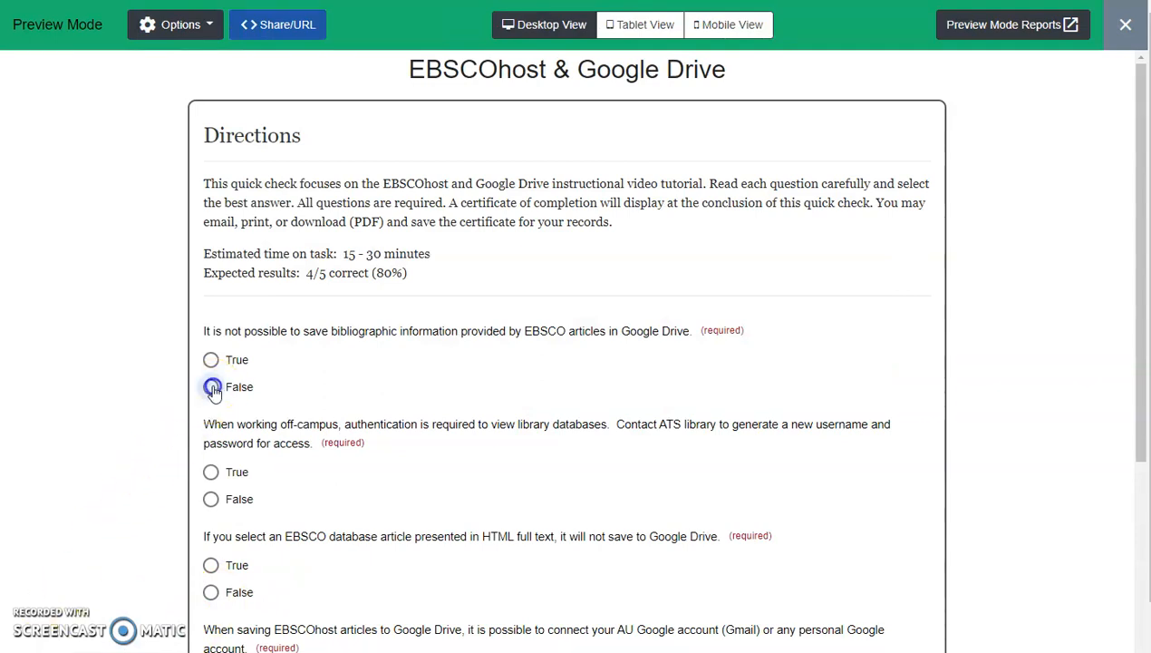
{"action": "left_click", "coordinate": [210, 498]}
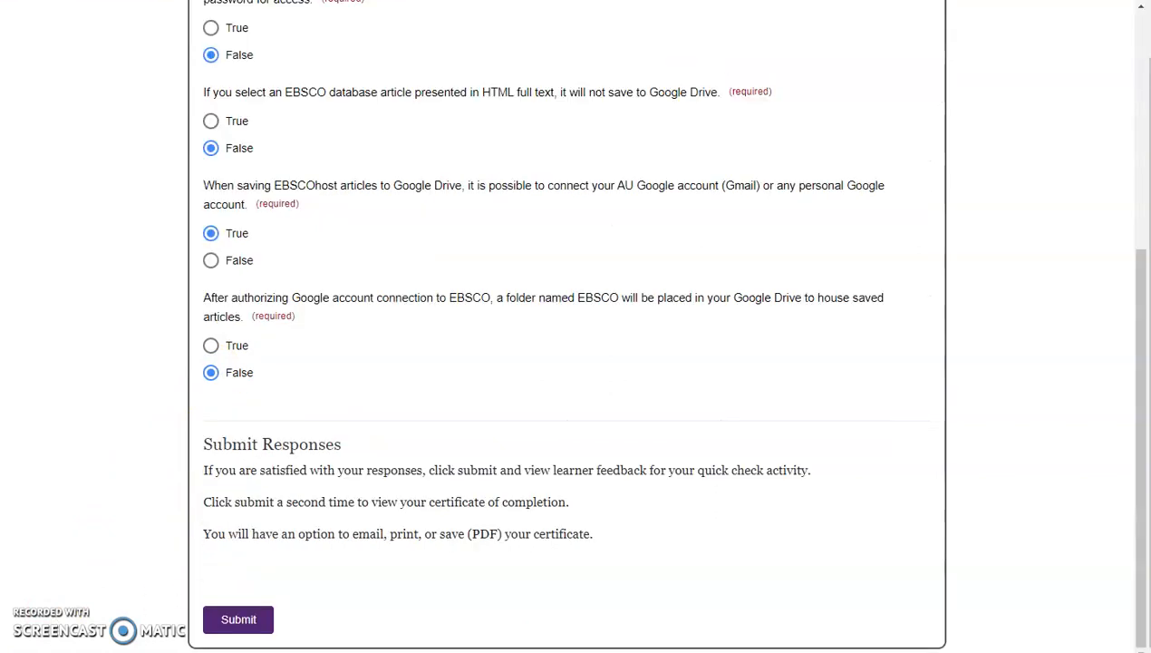
Step: Submit the practice answers twice for feedback, then return to the LibWizard dashboard
{"action": "left_click", "coordinate": [239, 619]}
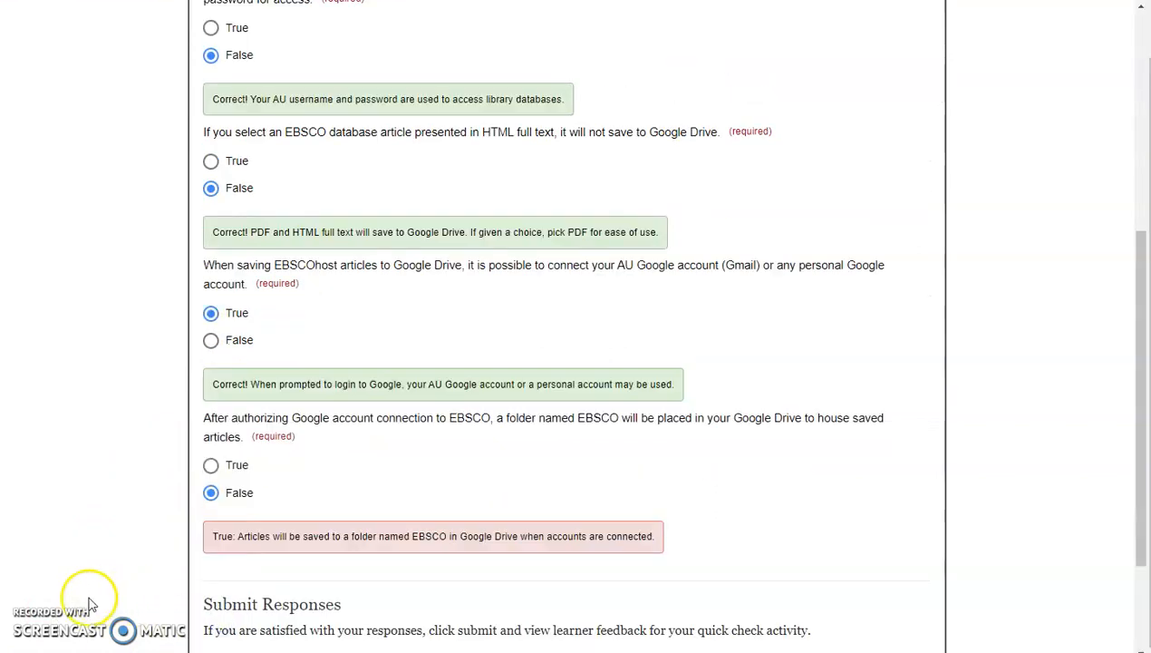
{"action": "scroll", "scroll_direction": "down", "scroll_amount": 3}
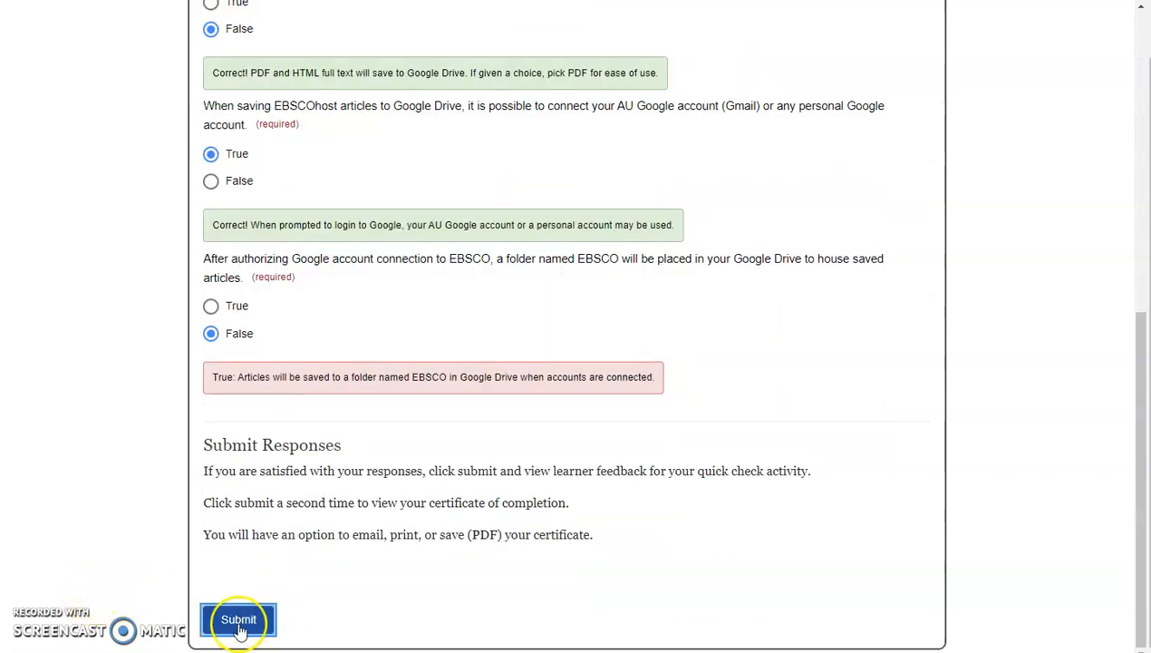
{"action": "left_click", "coordinate": [239, 620]}
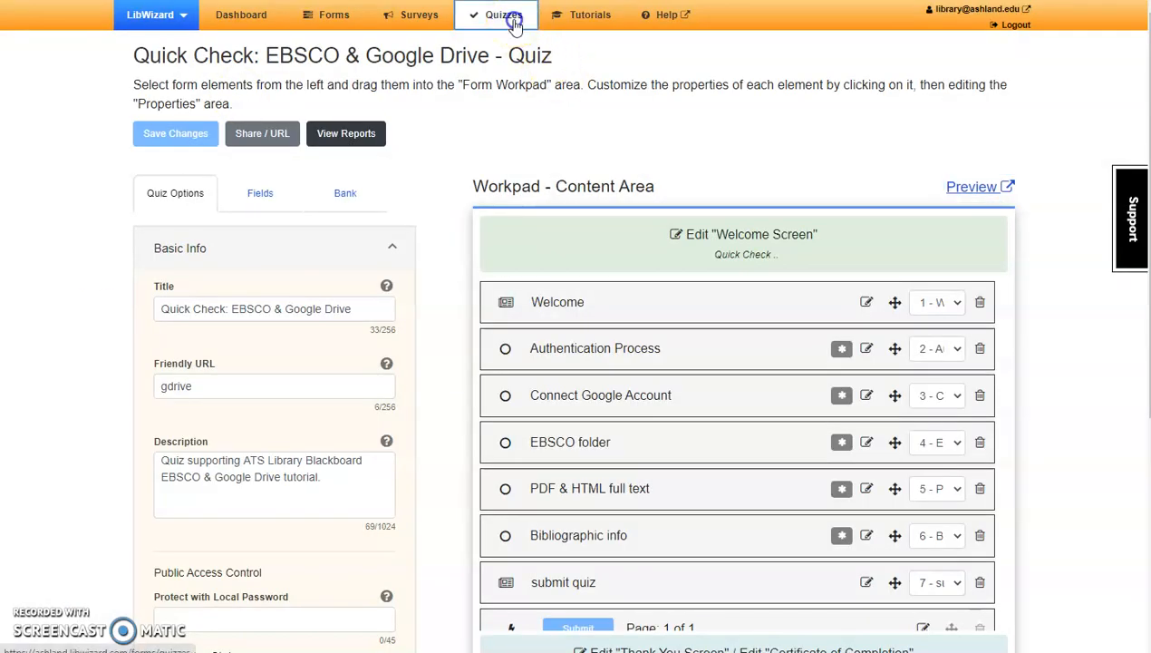
{"action": "left_click", "coordinate": [497, 15]}
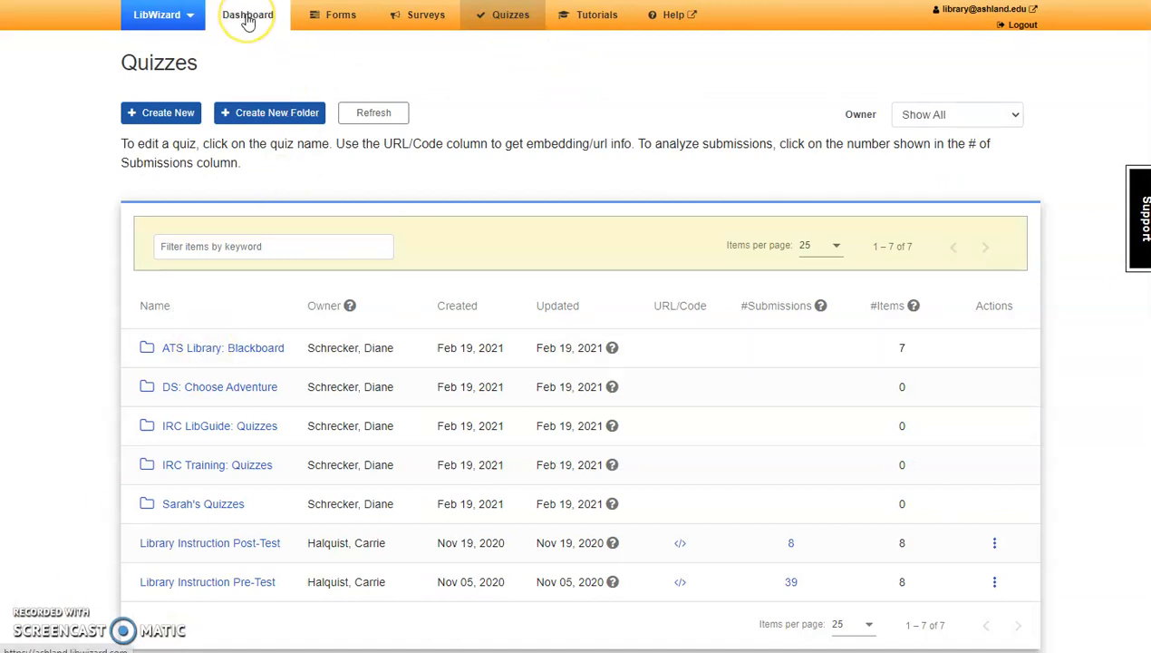
{"action": "left_click", "coordinate": [247, 15]}
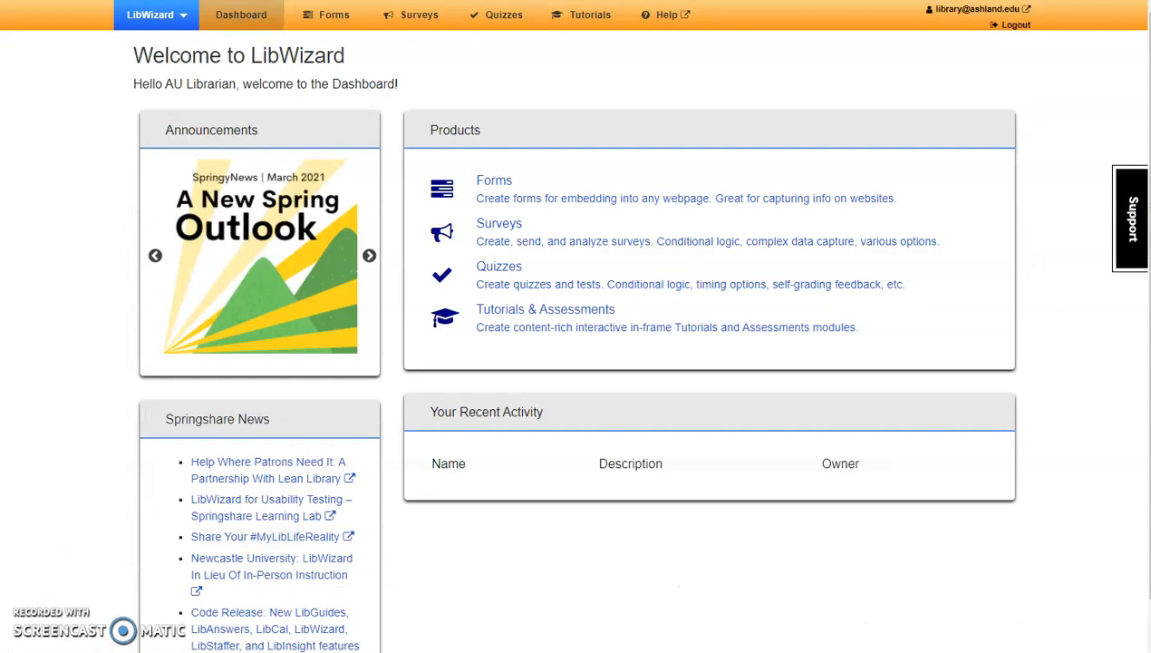